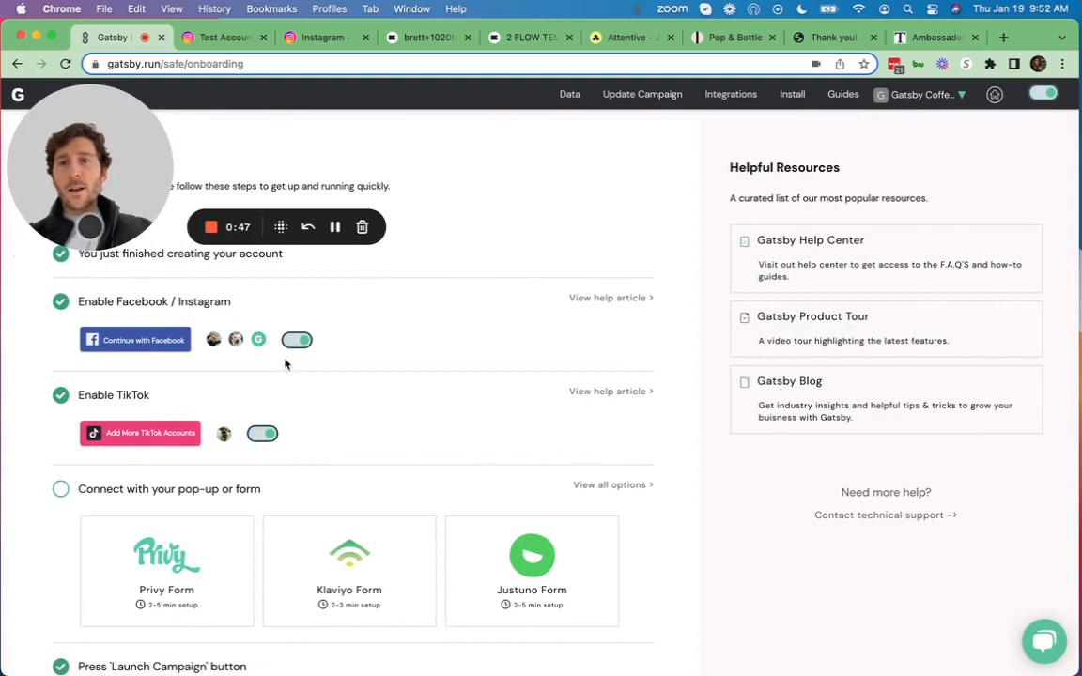
- Show the Your Mentions table of Instagram stories, reels and posts under Data
click(569, 94)
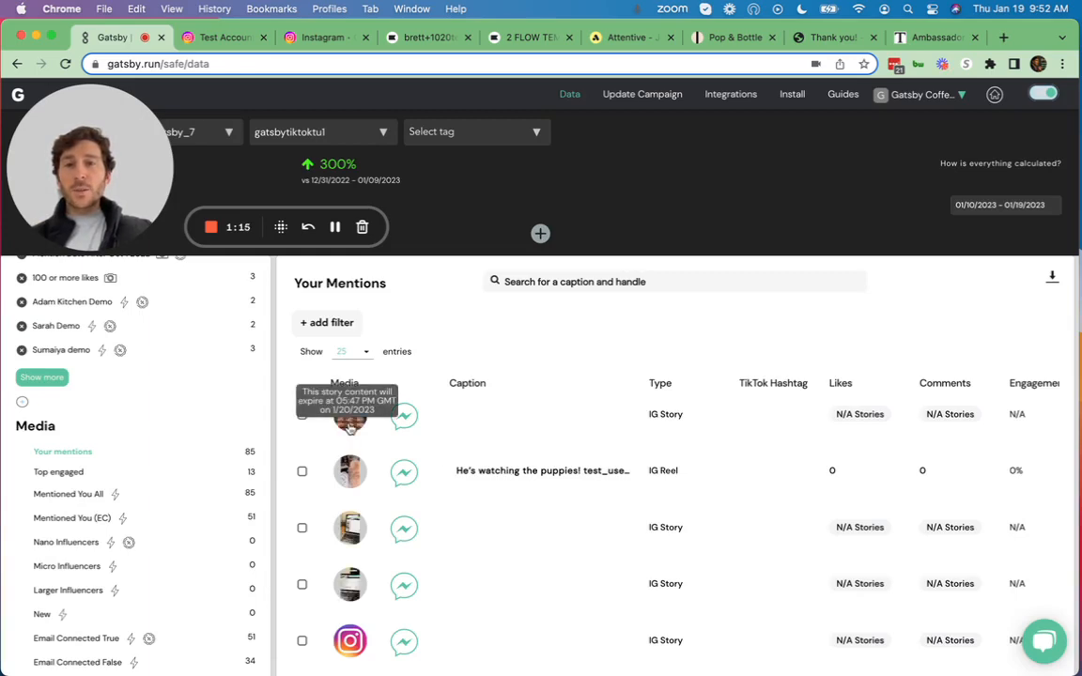
- Preview the first two mentioned stories with their likes, comments and engagement, then close
click(349, 415)
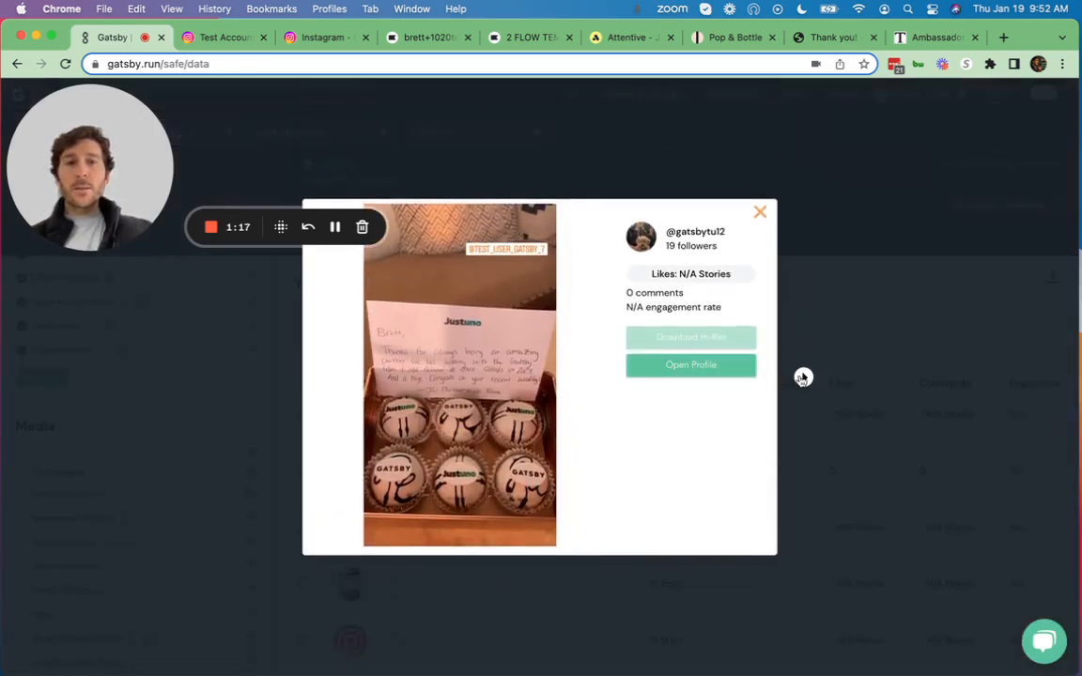
click(804, 376)
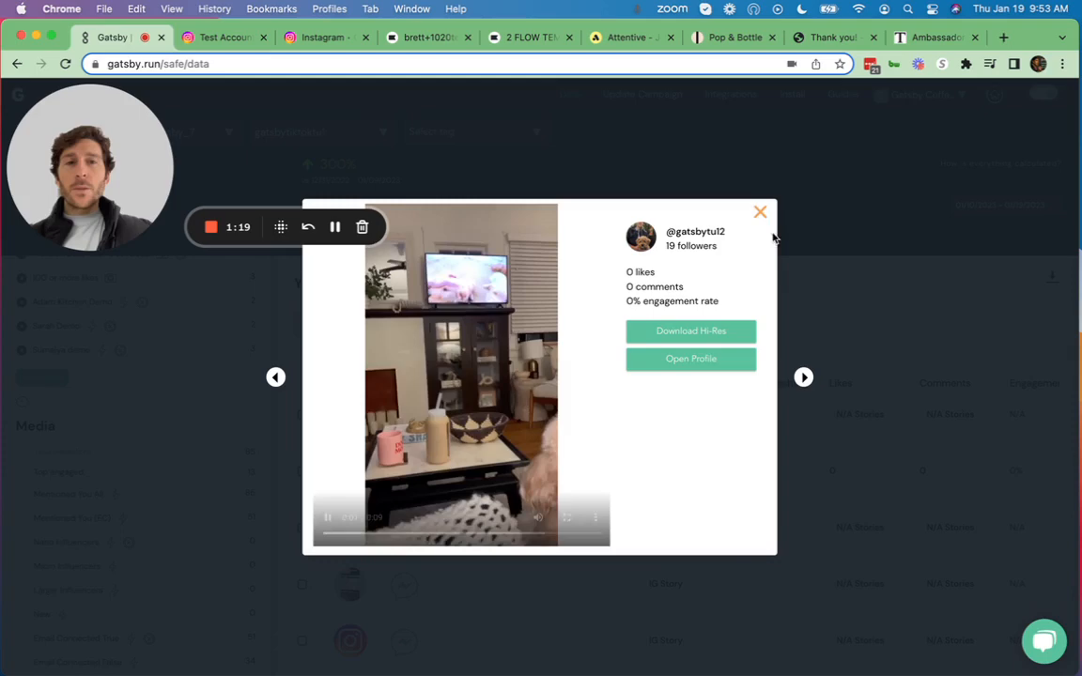
click(759, 210)
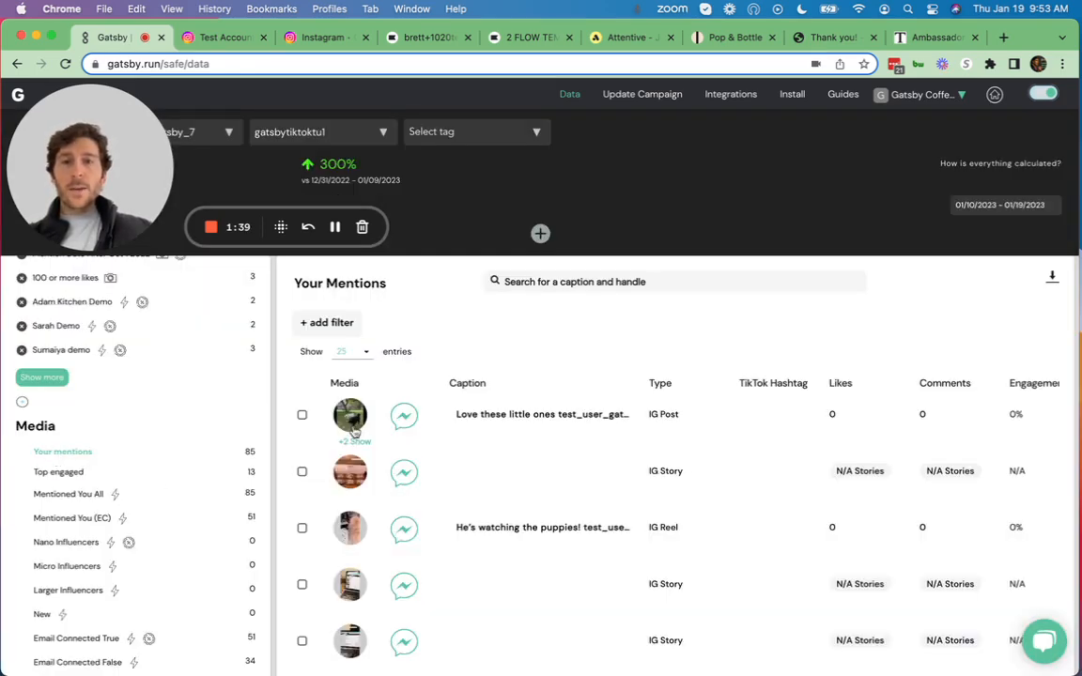
- Preview the carousel post and download the two-dogs-in-a-park image in hi-res
click(350, 415)
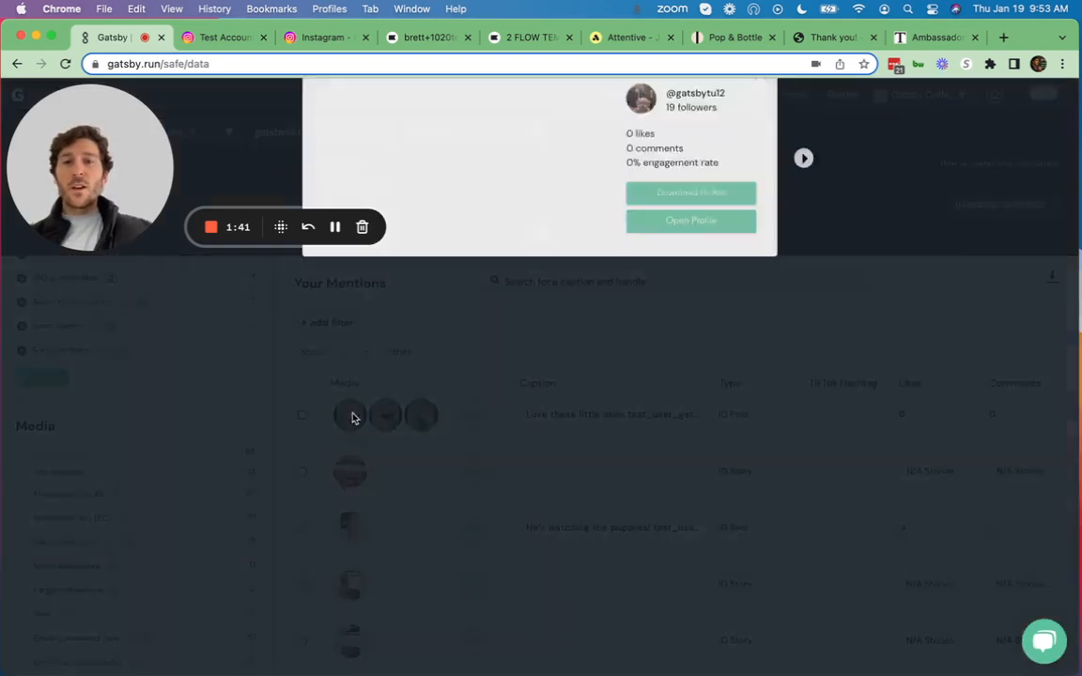
click(353, 417)
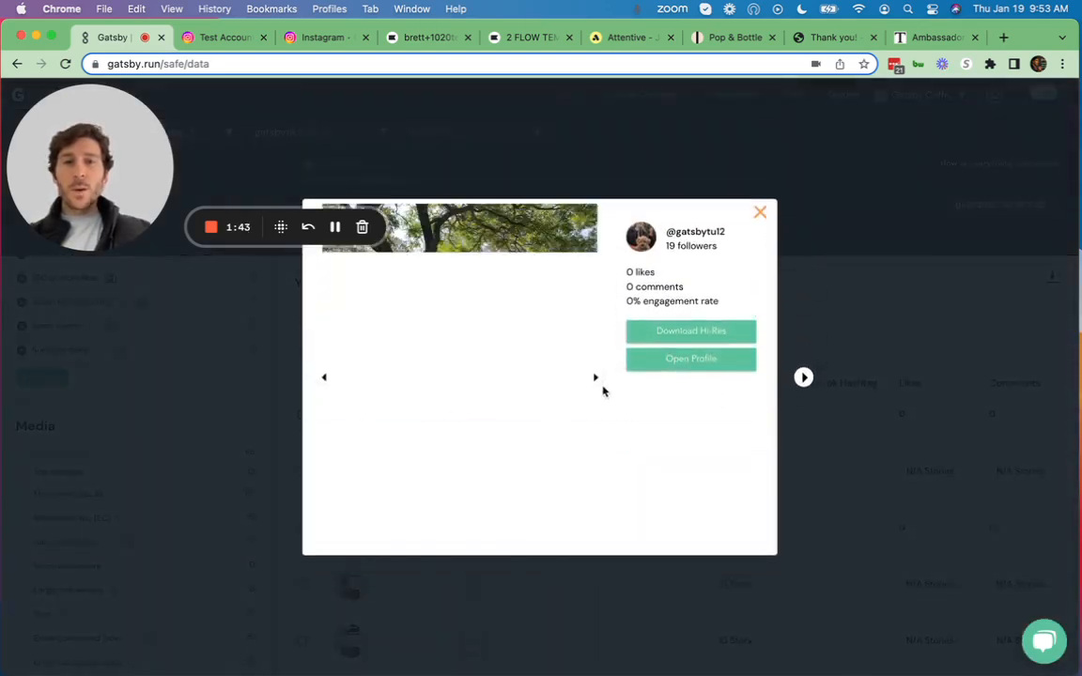
click(594, 376)
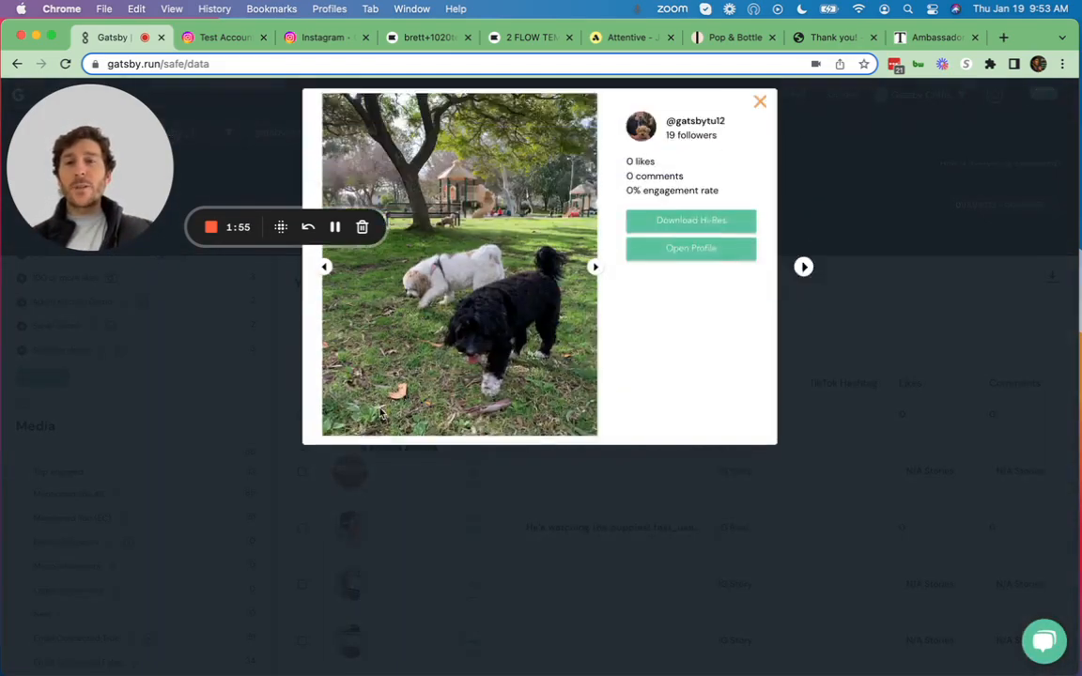
click(692, 220)
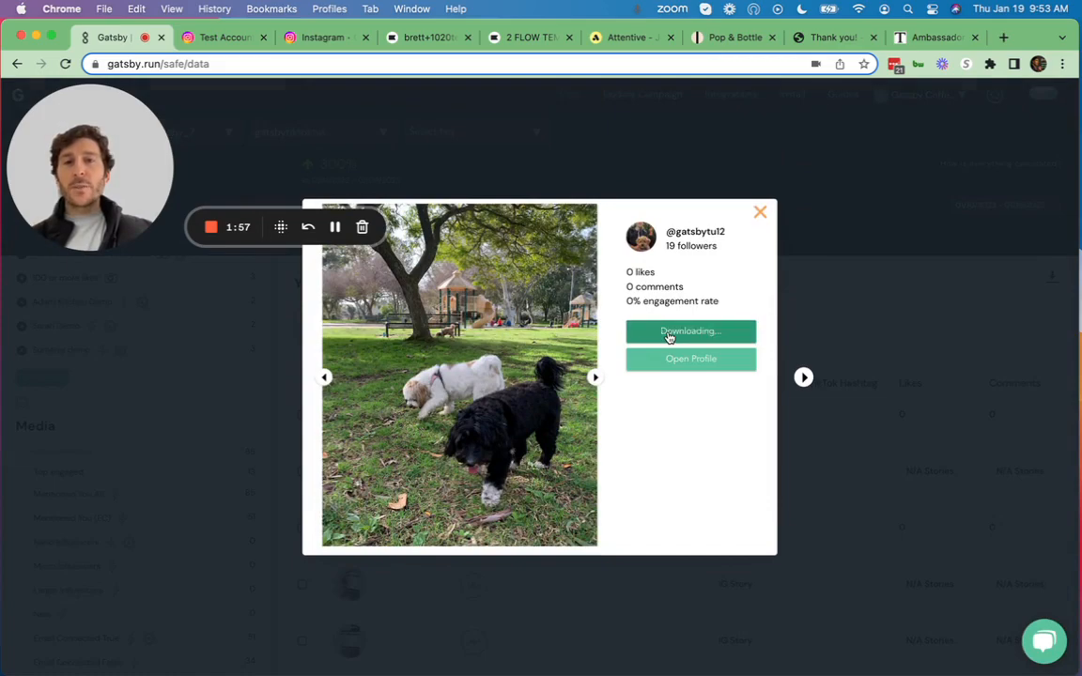
click(691, 331)
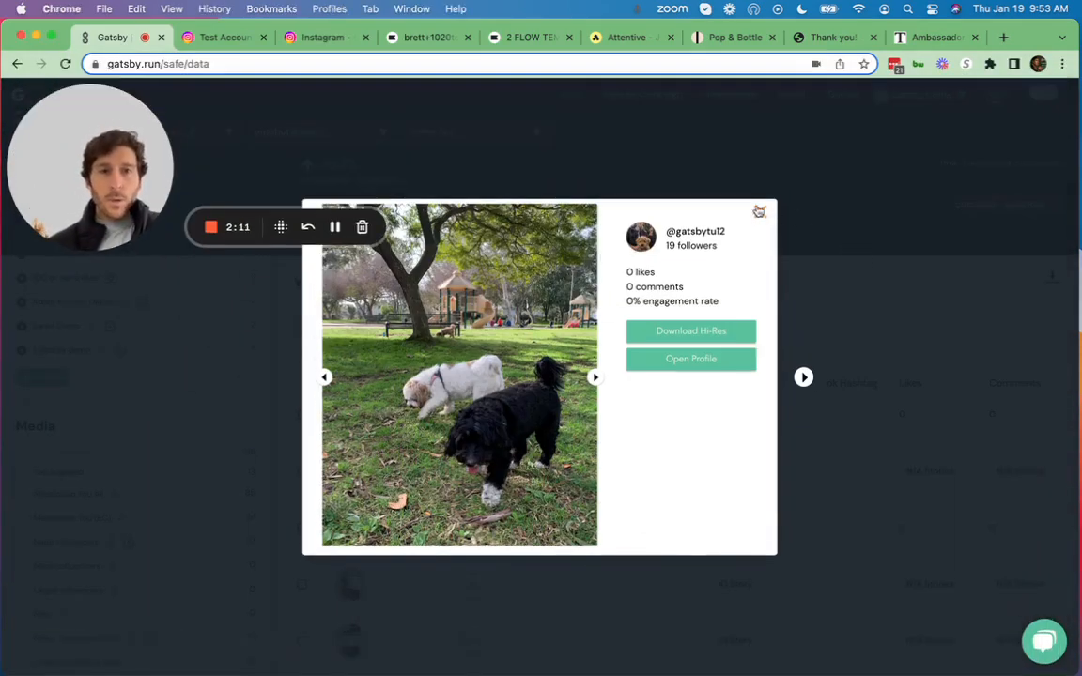
- Show the Email Connected True segment of 52 coded profiles, then the TAFT ambassador signup
click(759, 211)
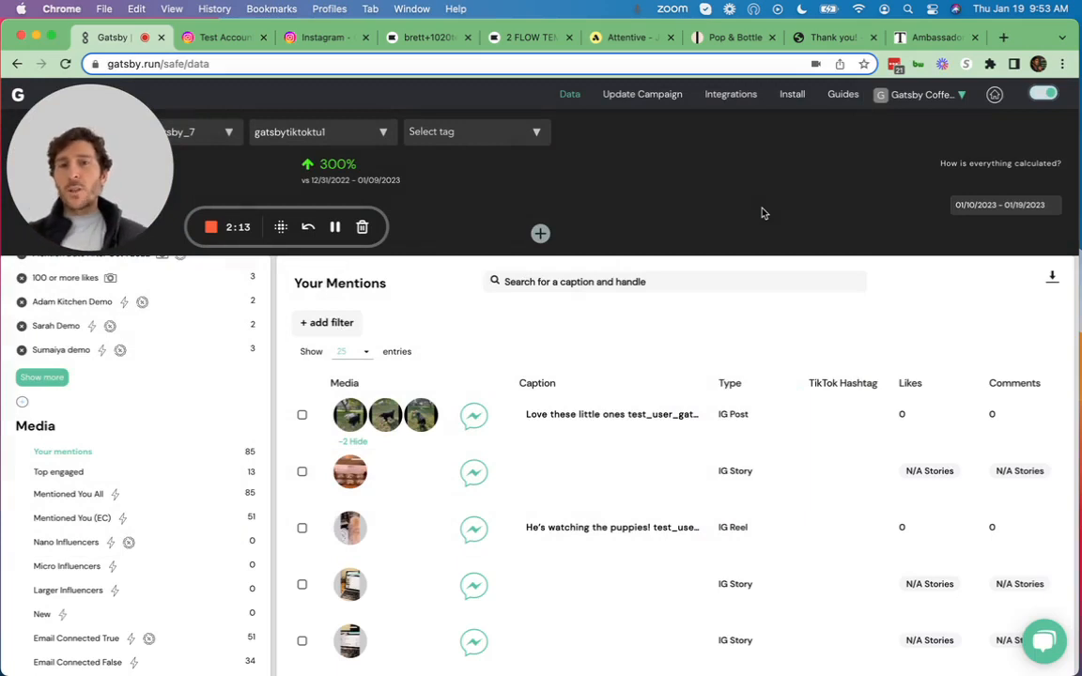
mouse_move(273, 372)
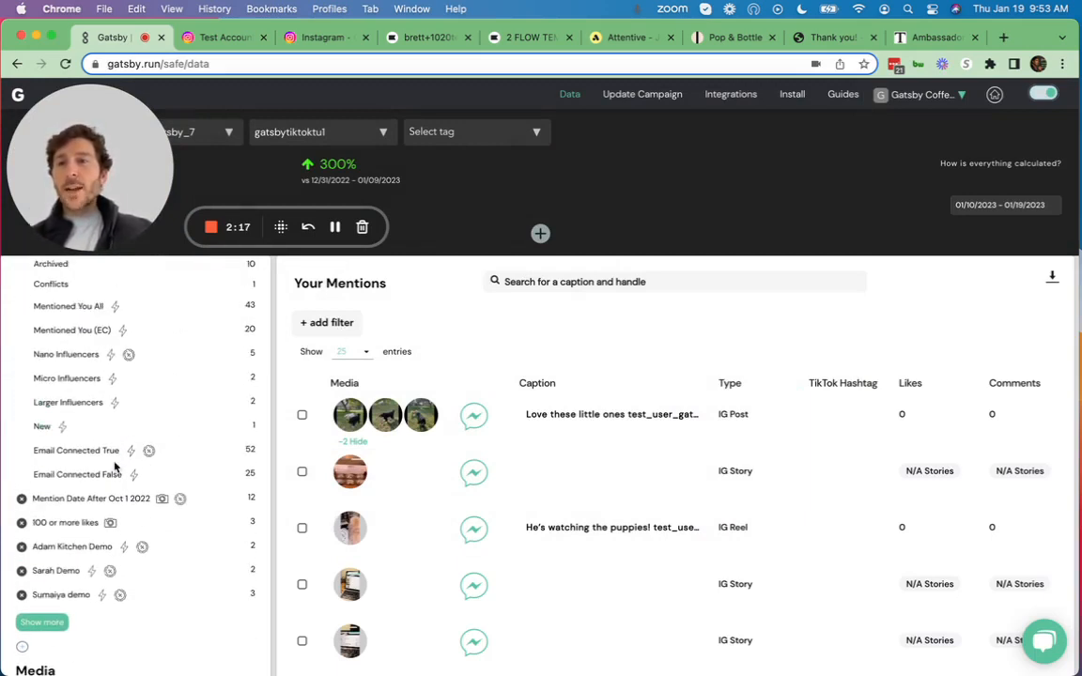
click(76, 451)
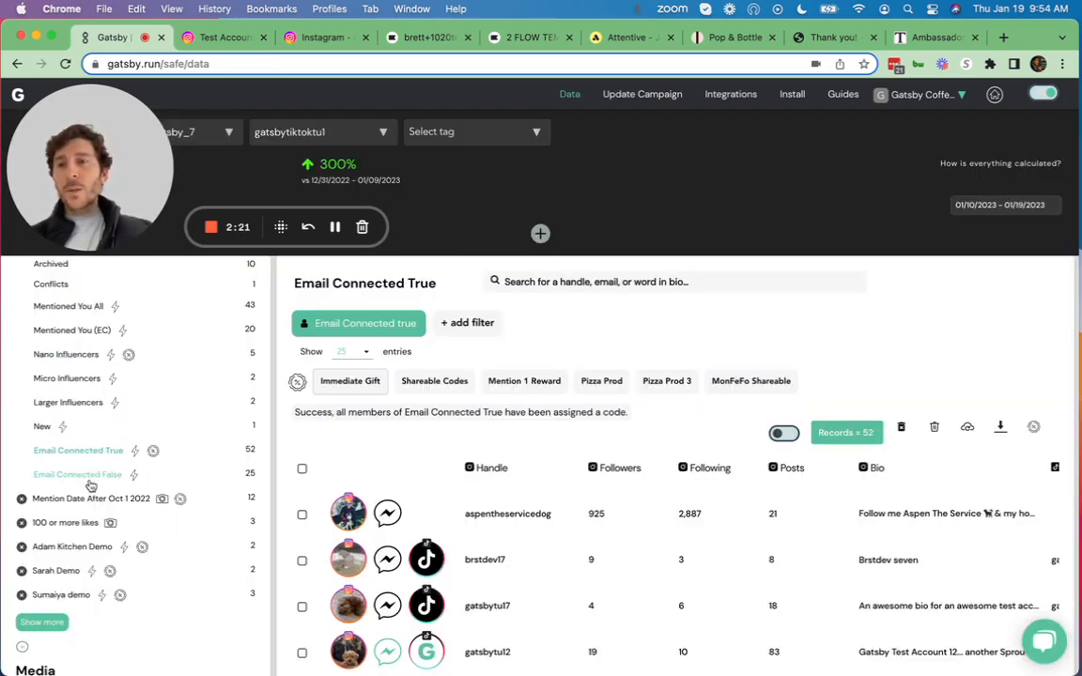
click(935, 37)
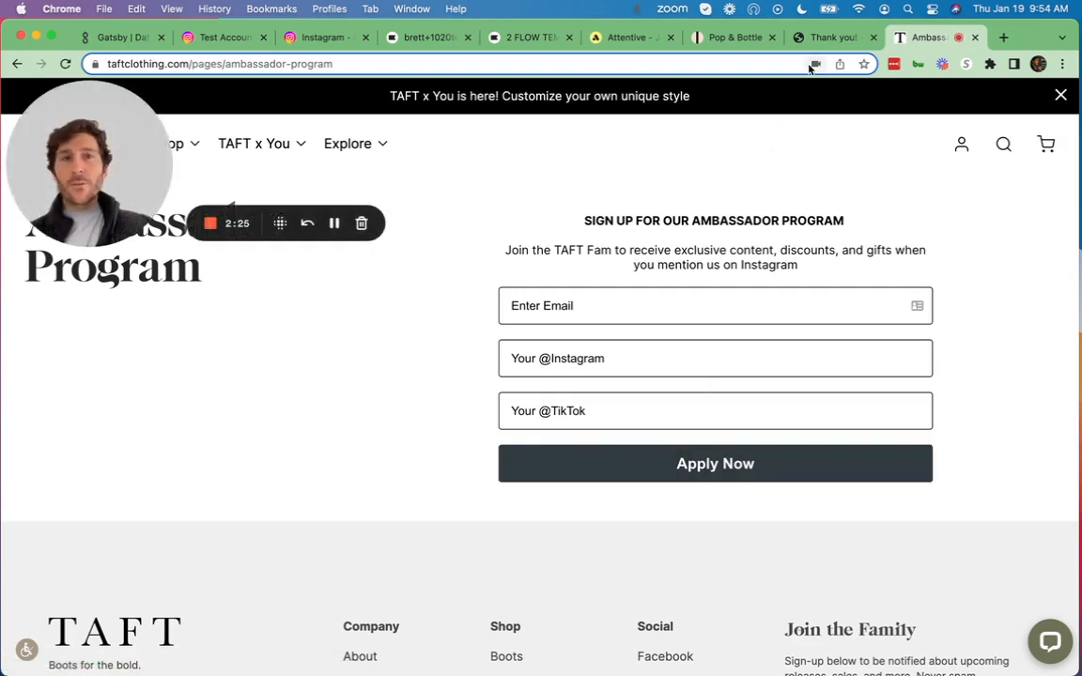
- View the Kulani Kinis Sun Chaser ambassador form, then return to the Gatsby profiles
click(831, 37)
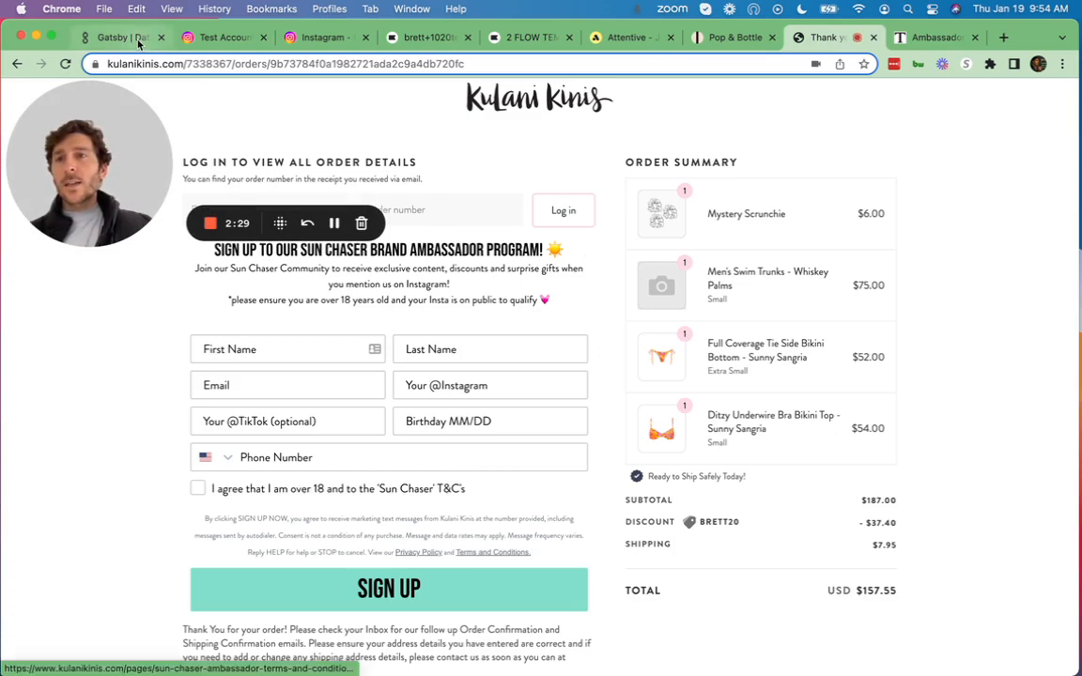
click(113, 37)
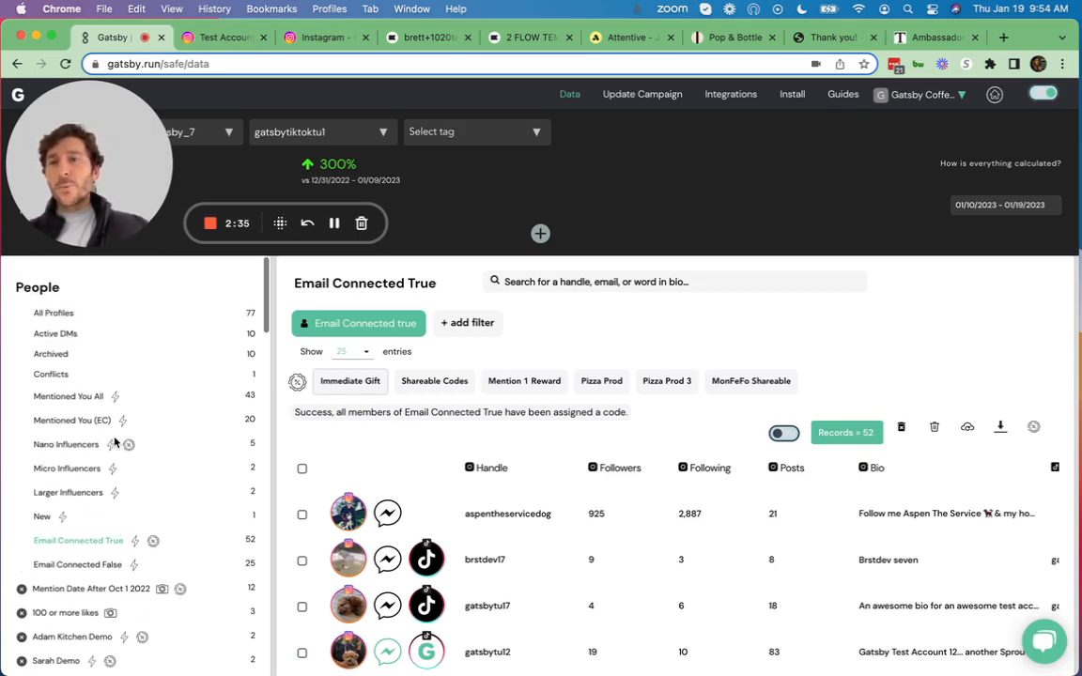
- Filter All Profiles to IG mentions of at least 1 and IG followers above 5
click(52, 312)
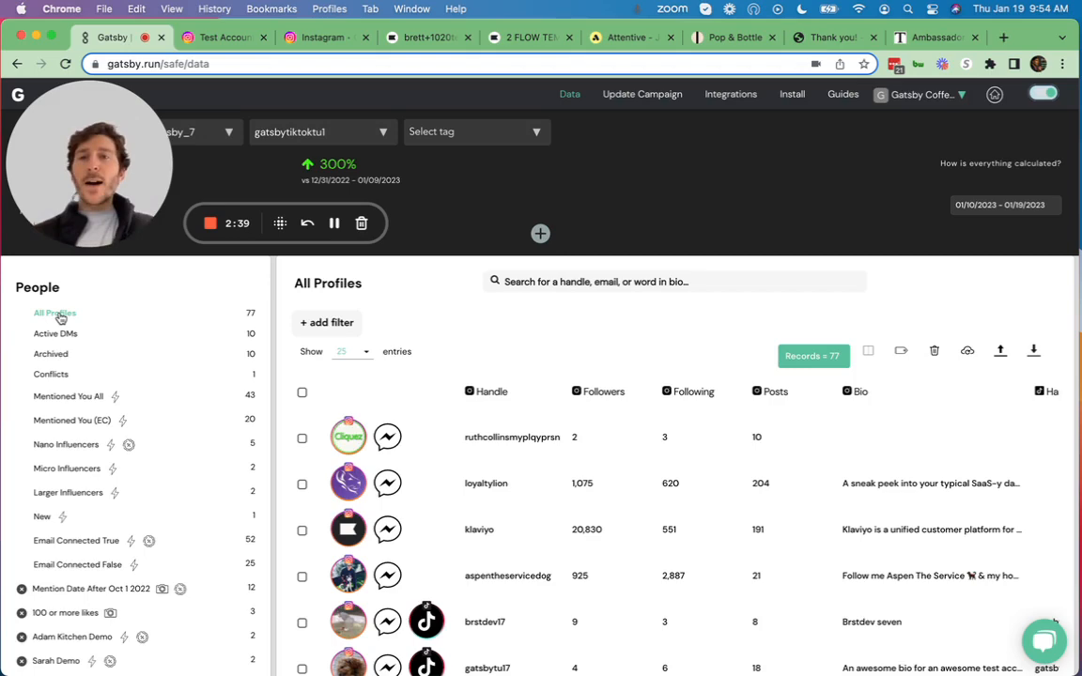
click(327, 323)
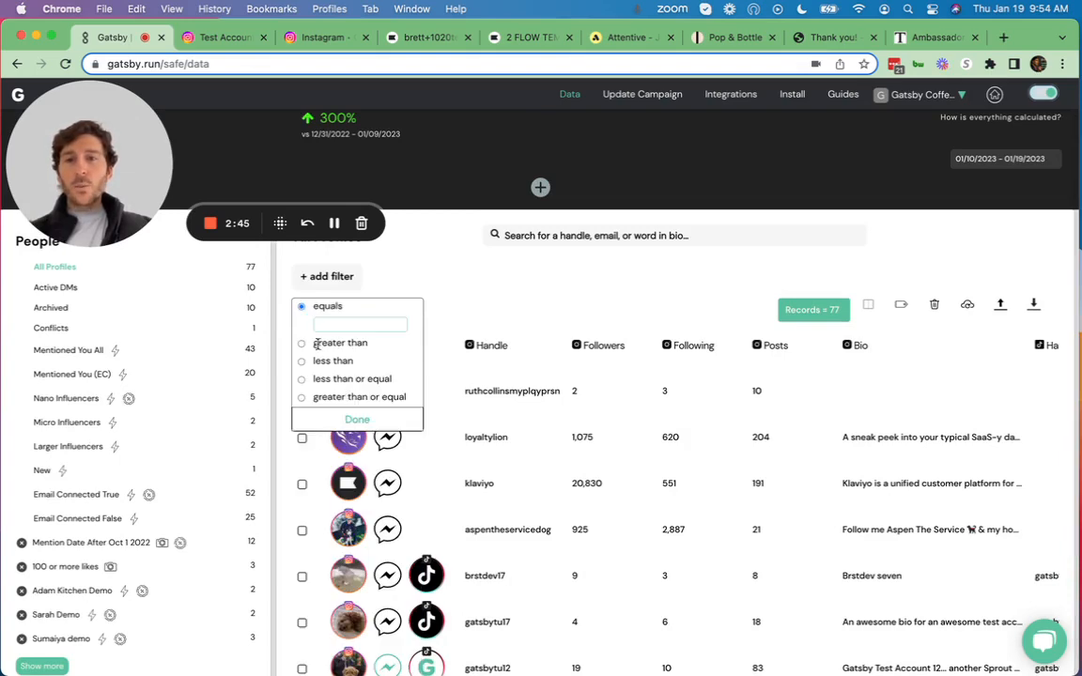
click(300, 378)
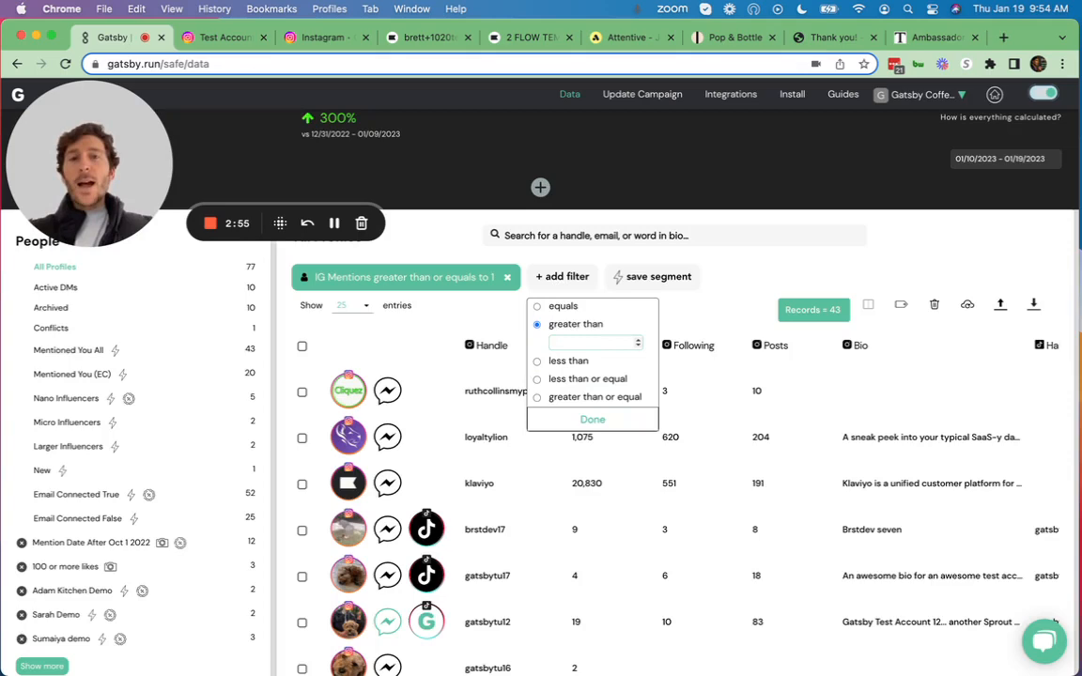
click(594, 419)
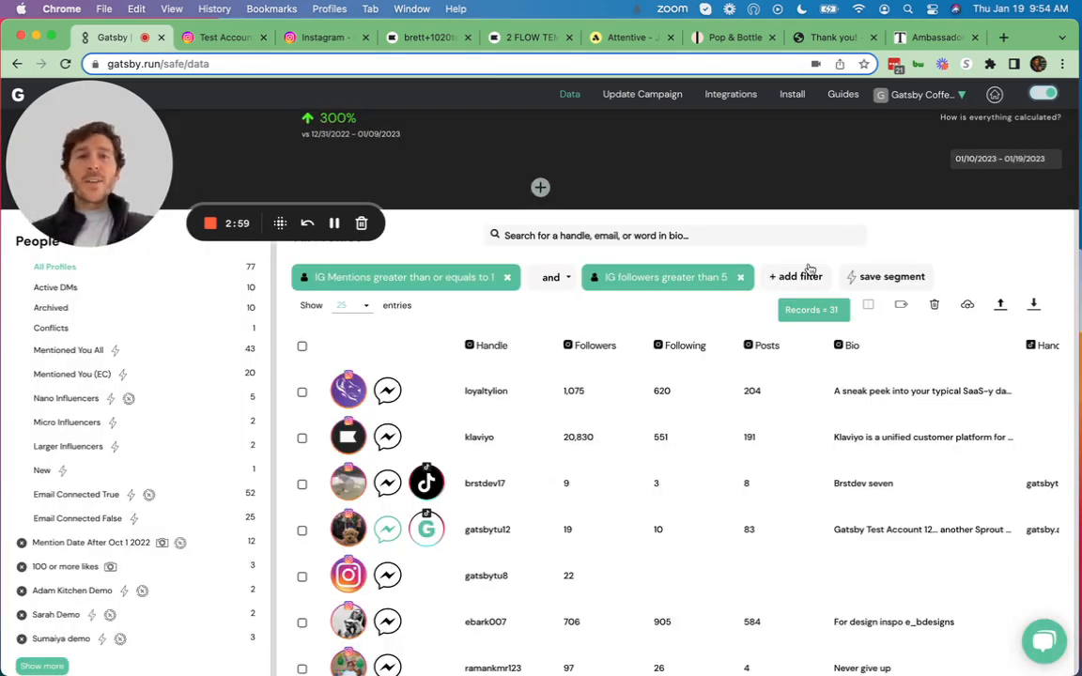
- Add a third filter for IG last mention within the past 90 days
click(796, 276)
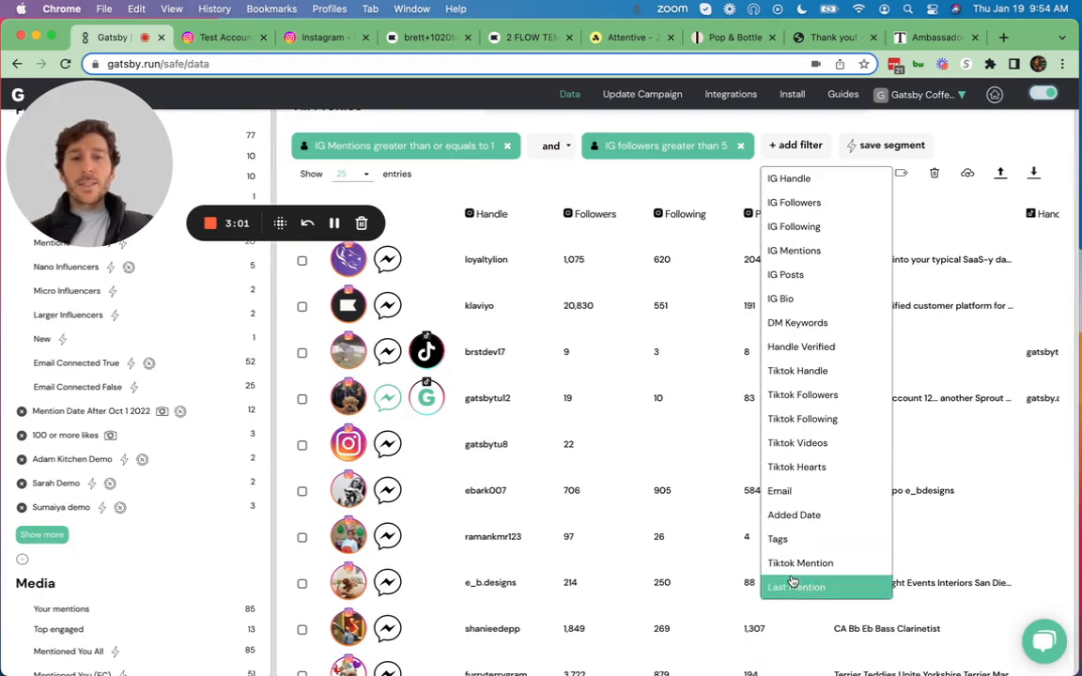
click(796, 586)
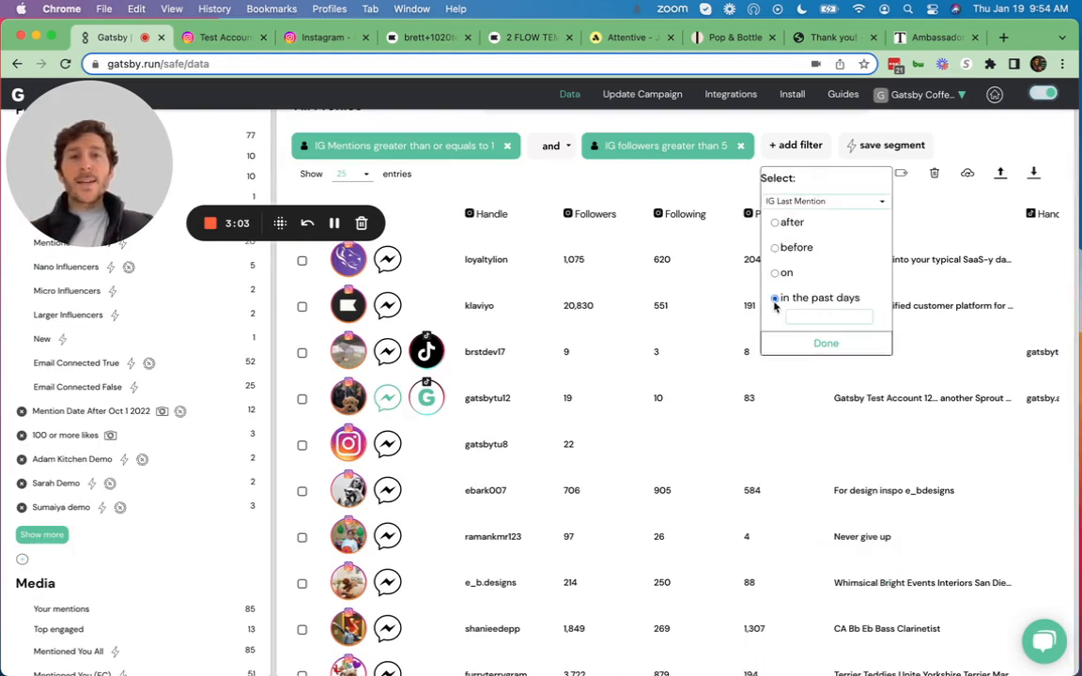
click(775, 297)
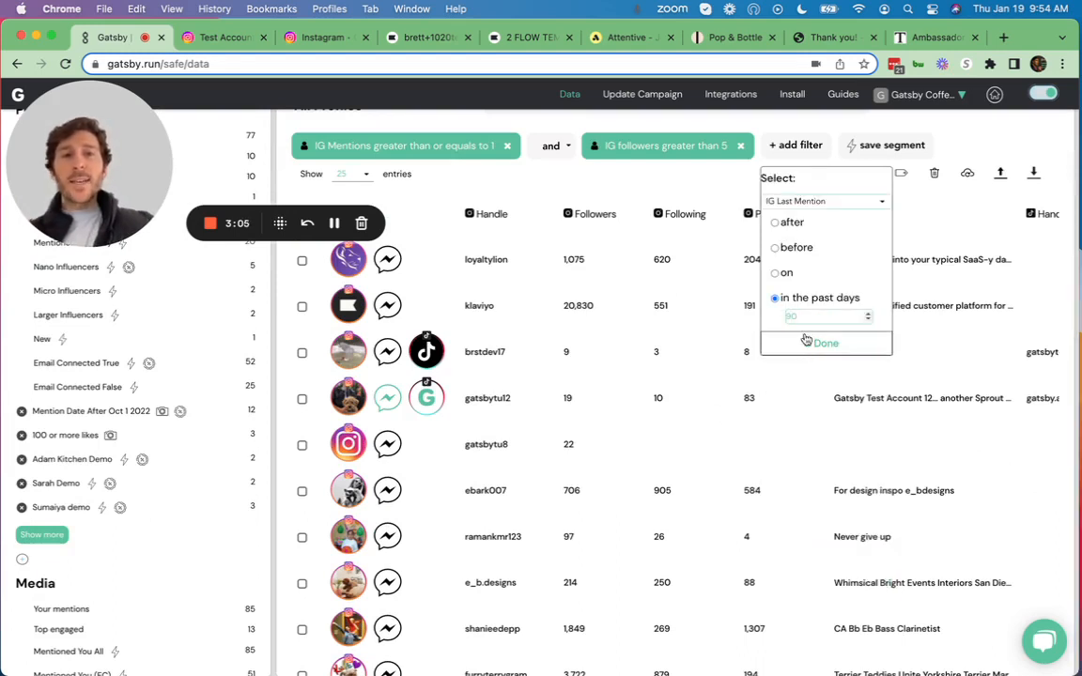
click(827, 342)
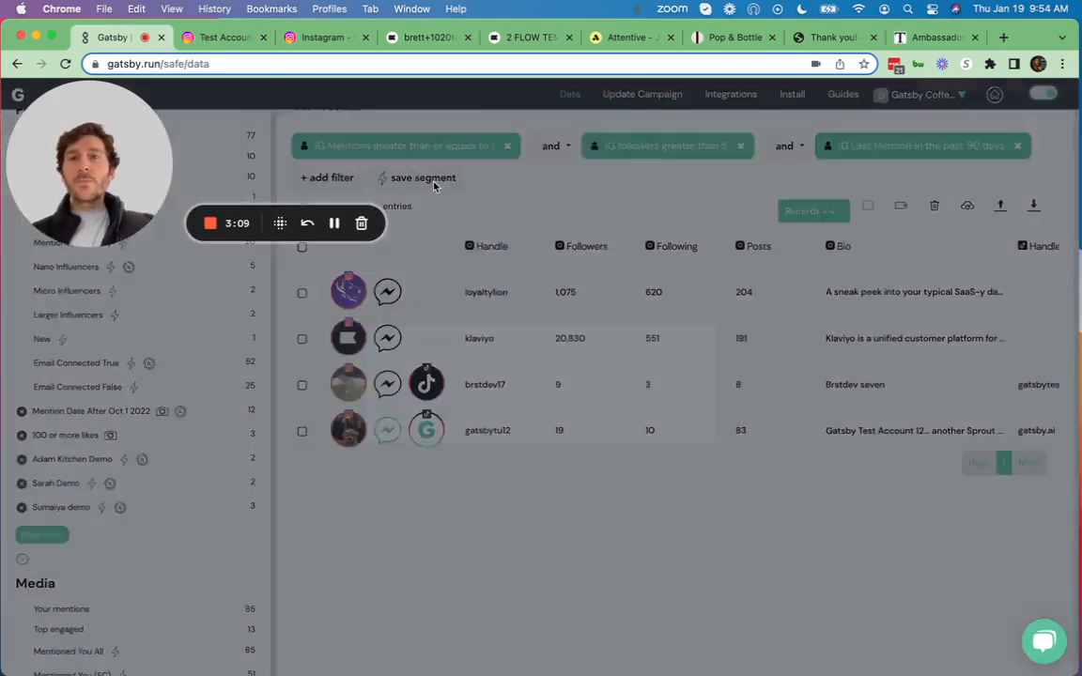
- Save the filtered creators as a new segment named 'Jan Demo', retrying after a notice
click(423, 177)
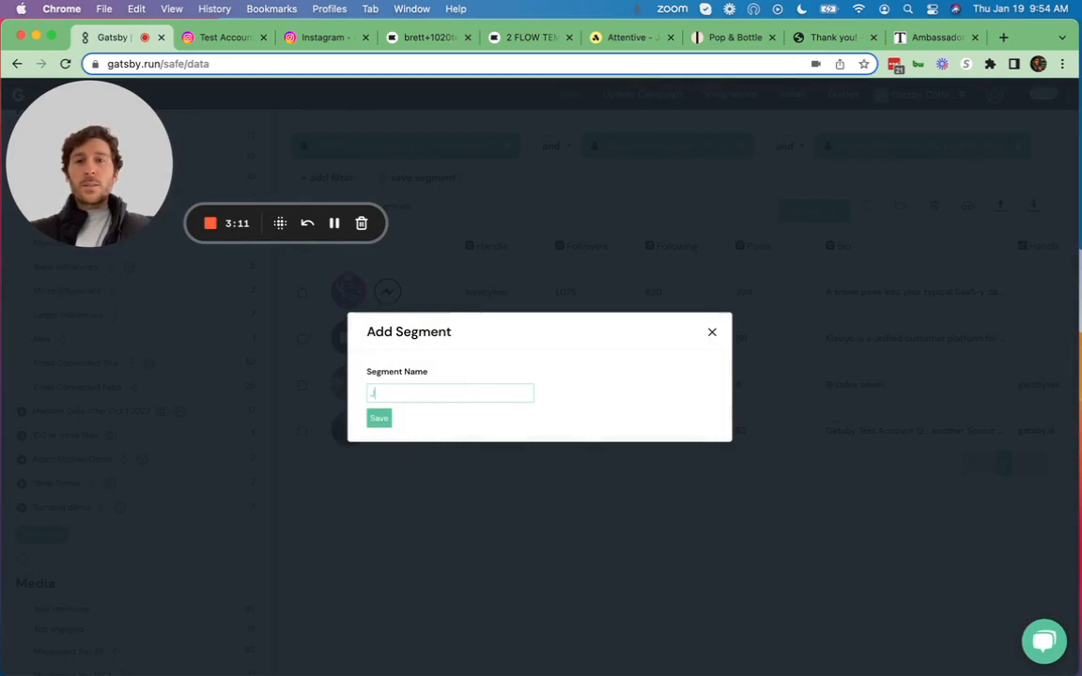
text(Jan Demo)
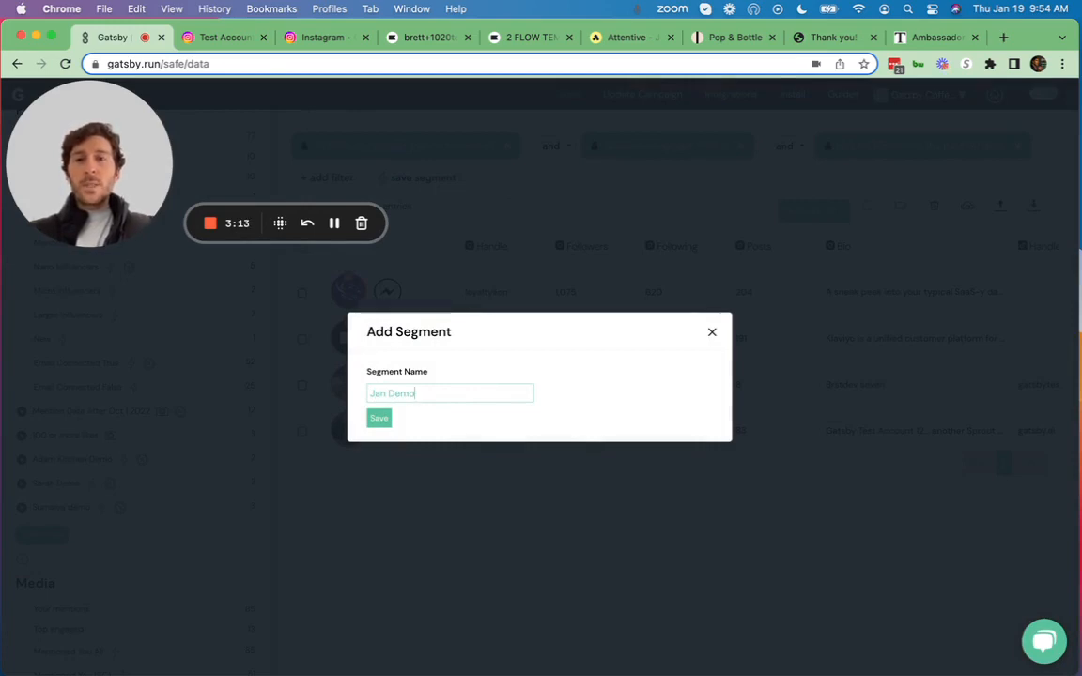
click(380, 417)
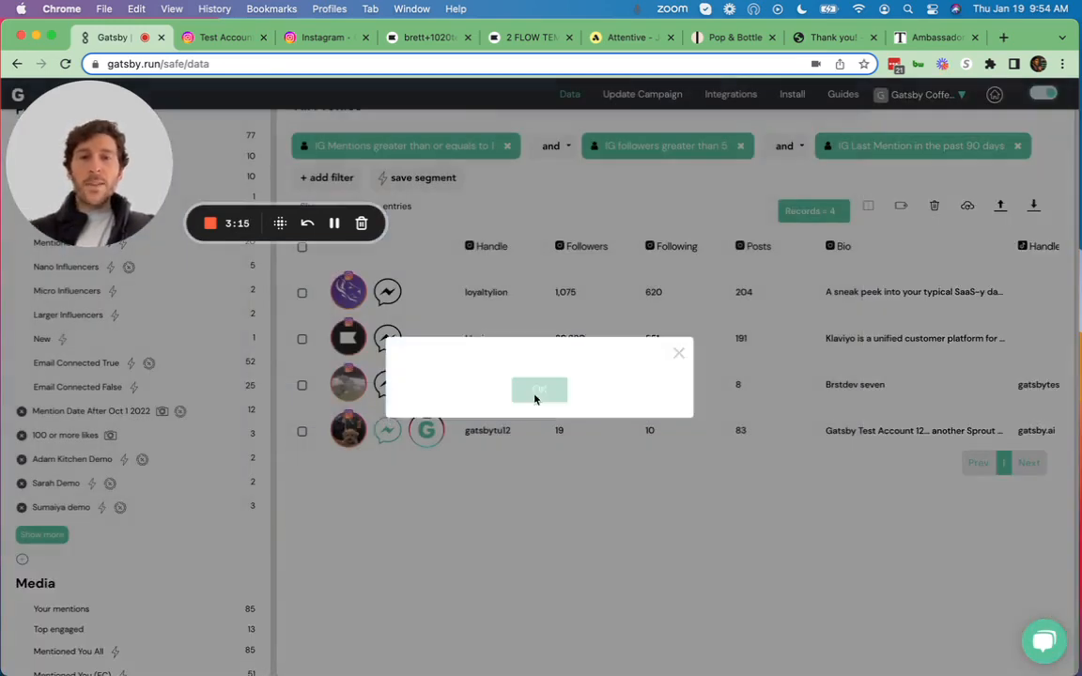
click(540, 389)
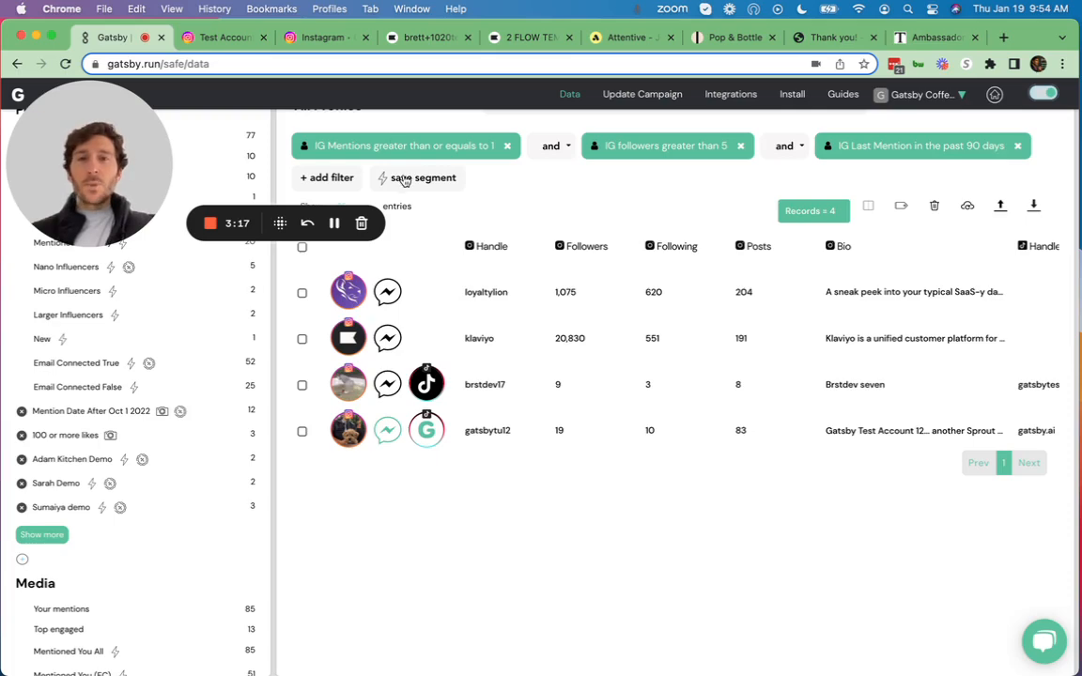
click(423, 176)
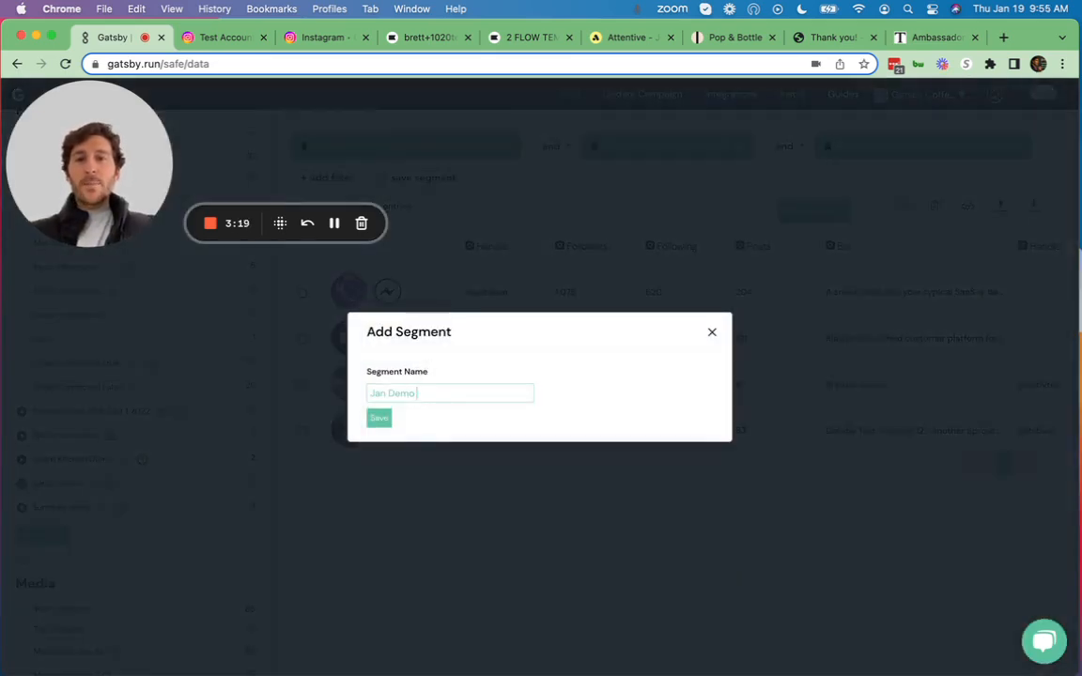
click(380, 417)
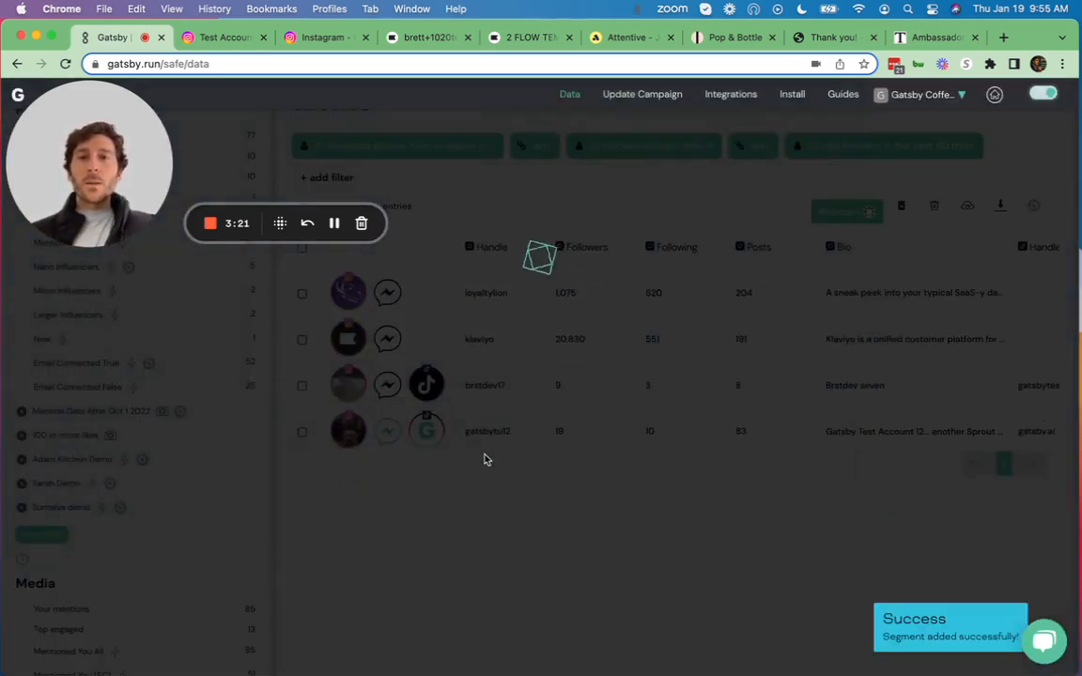
- Toggle Product Specific Code in the Shopify discount panel, close it, and show All Tracked Orders
scroll(up, 3)
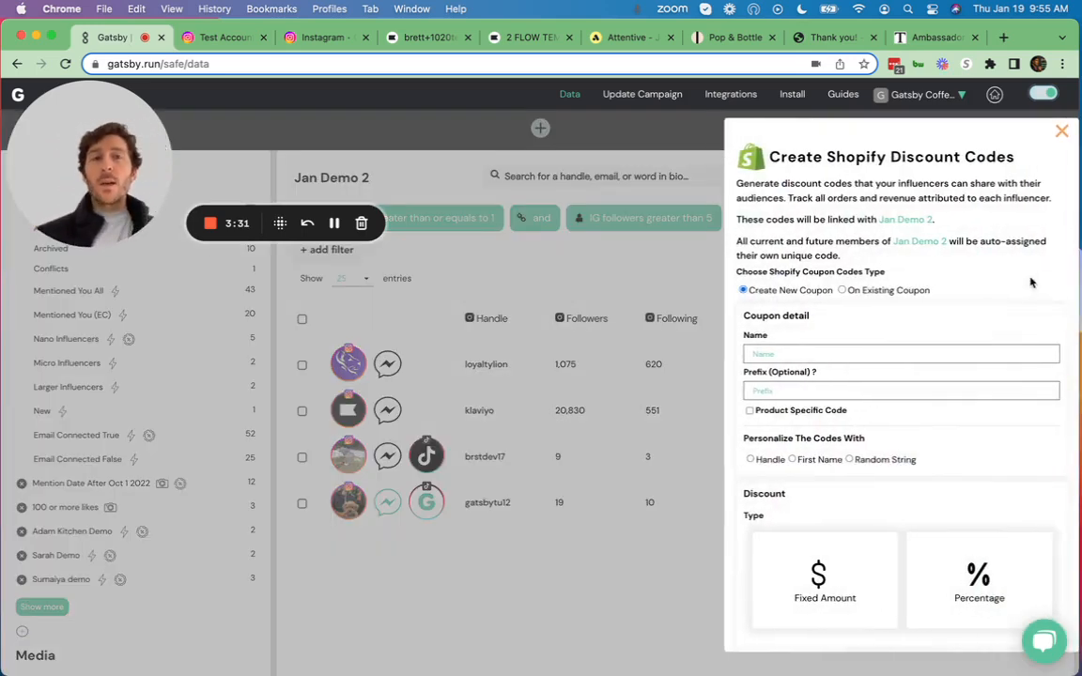
click(749, 409)
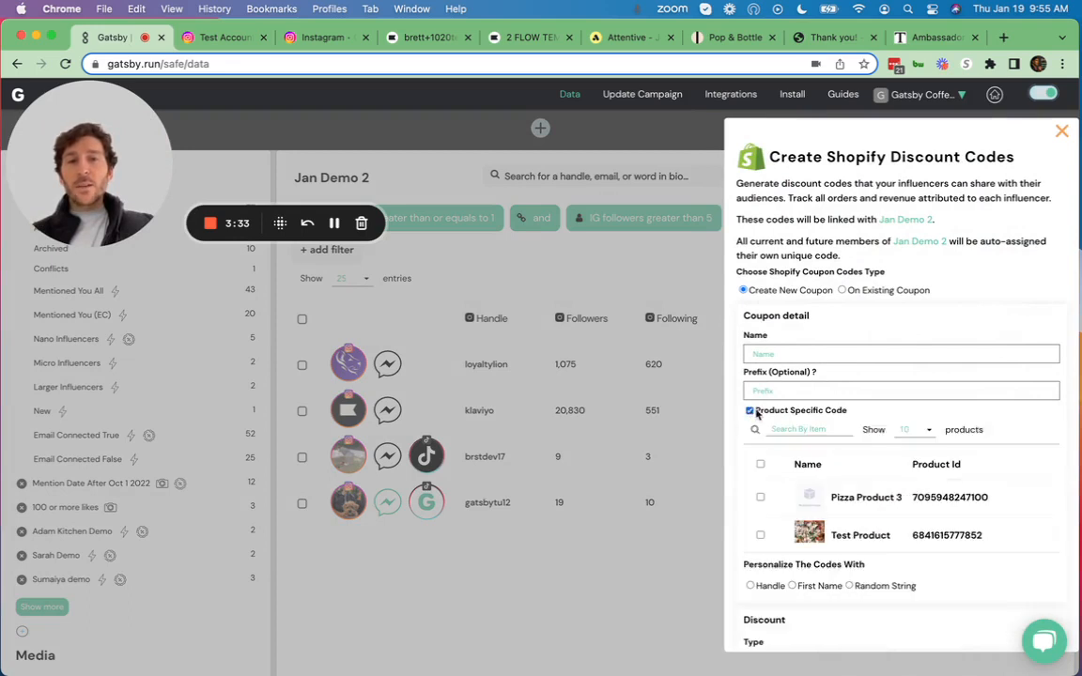
click(750, 410)
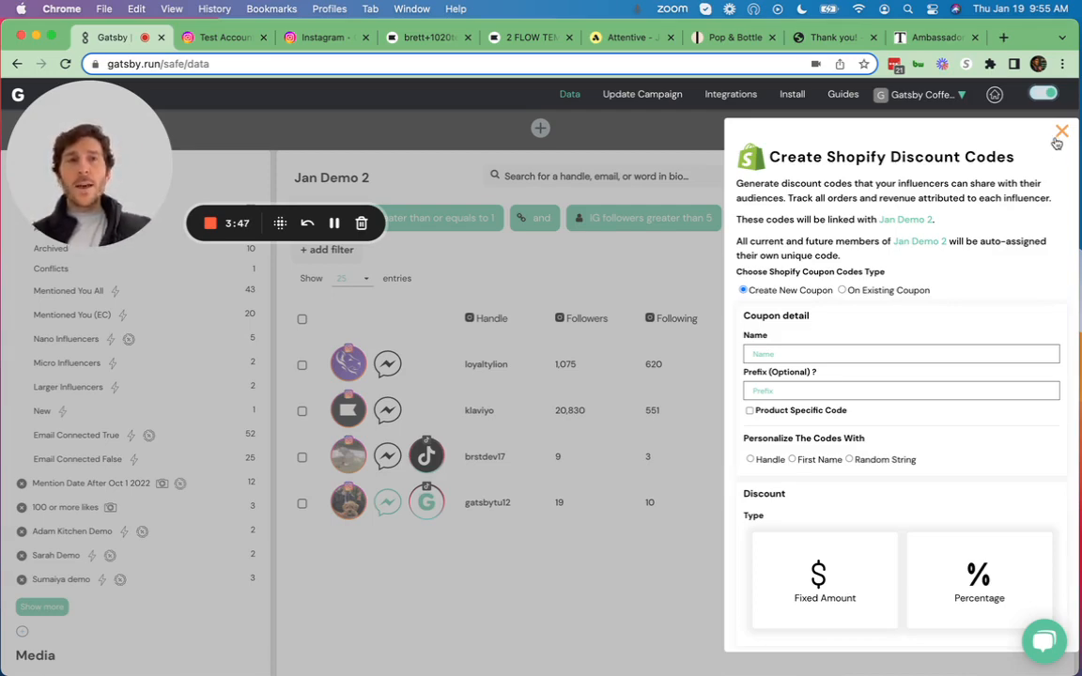
click(1062, 131)
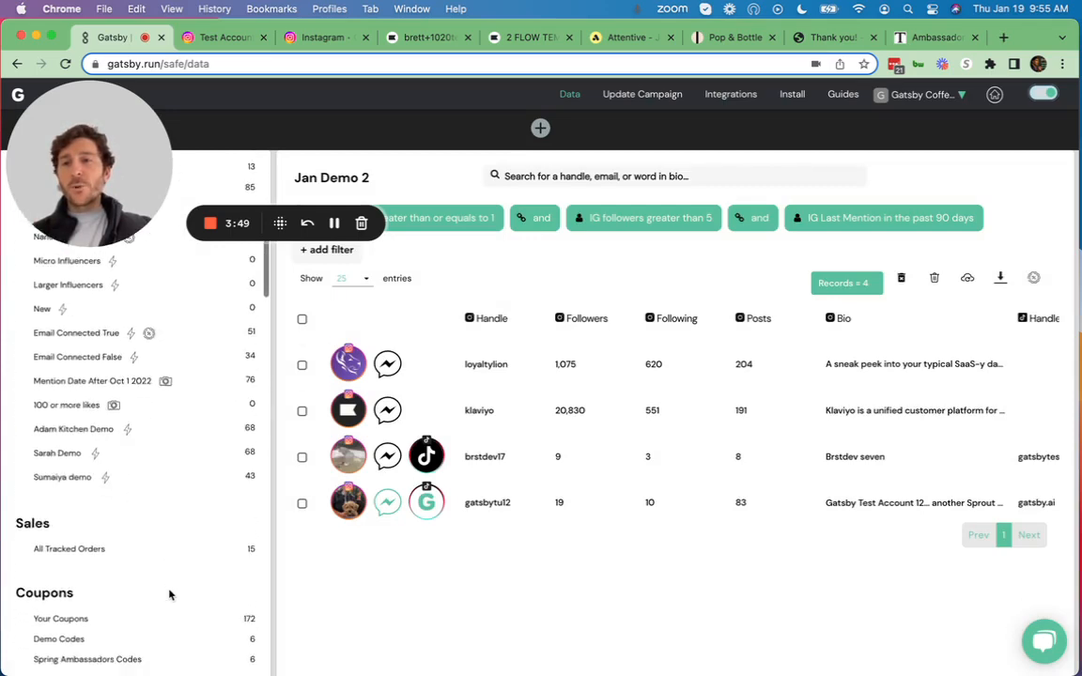
click(68, 549)
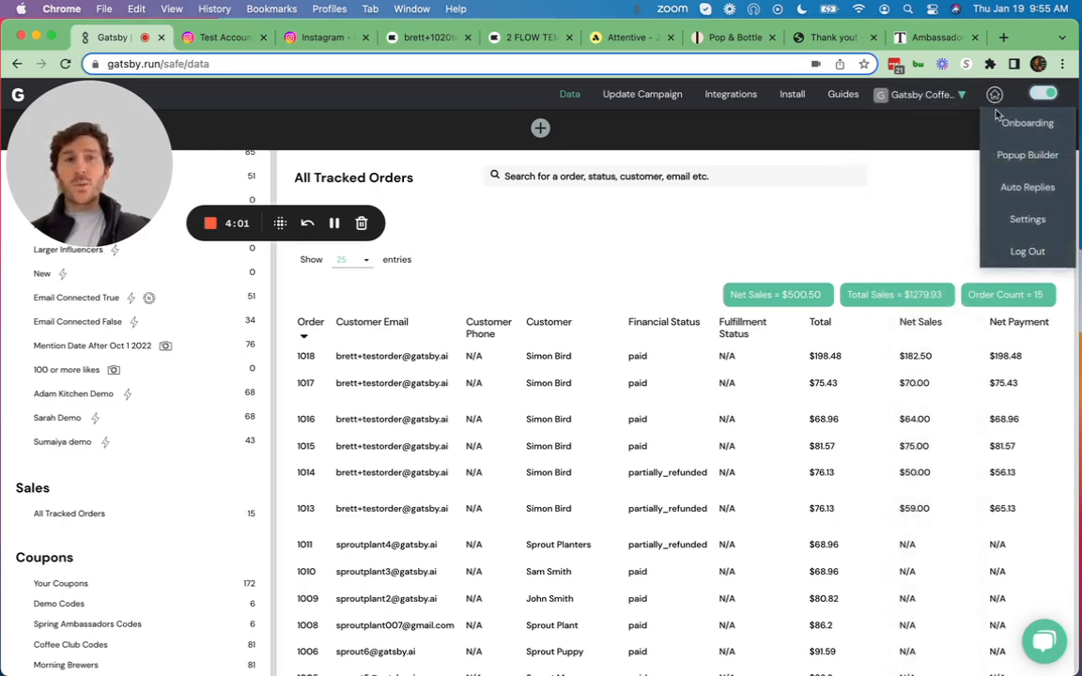
- Go to DM Auto-Replies, where Ad to DM sends 25% off code CODE-ABC for Go Green
click(1026, 188)
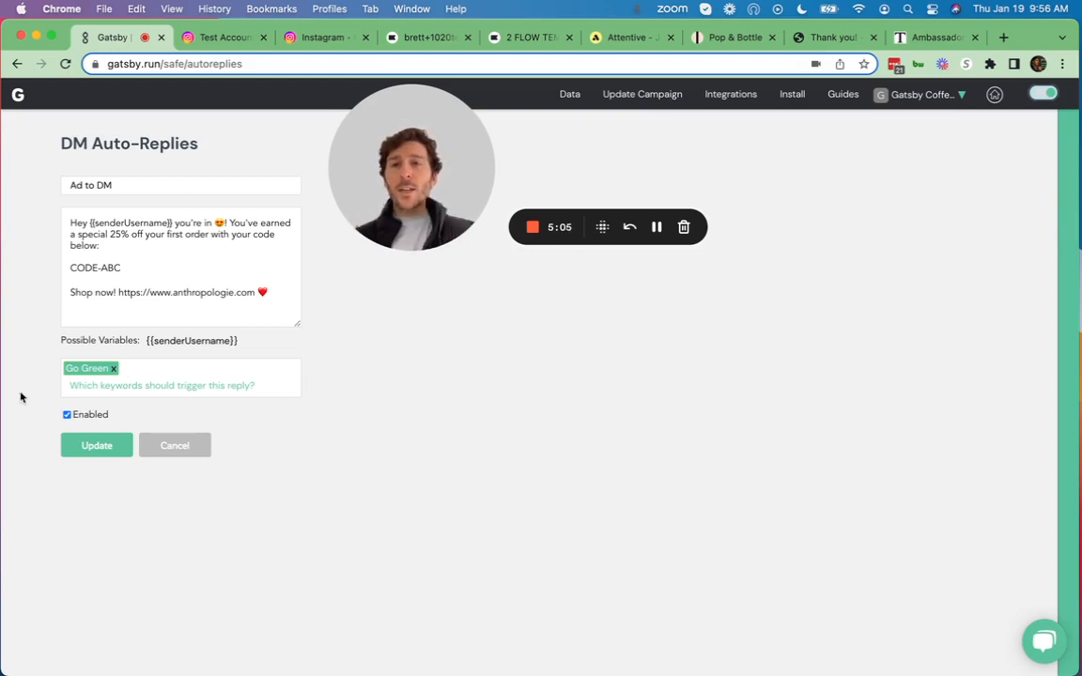
mouse_move(282, 102)
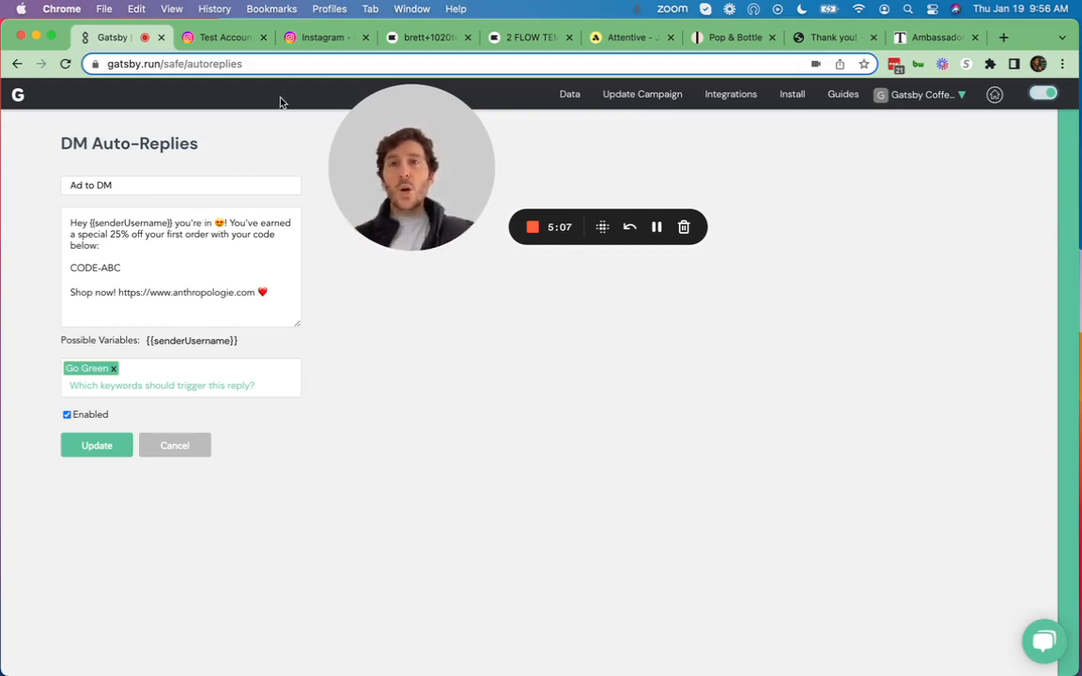
- Send 'Hey Go Green' in the Instagram test chat to trigger the CODE-ABC reply, then return to Gatsby
click(323, 37)
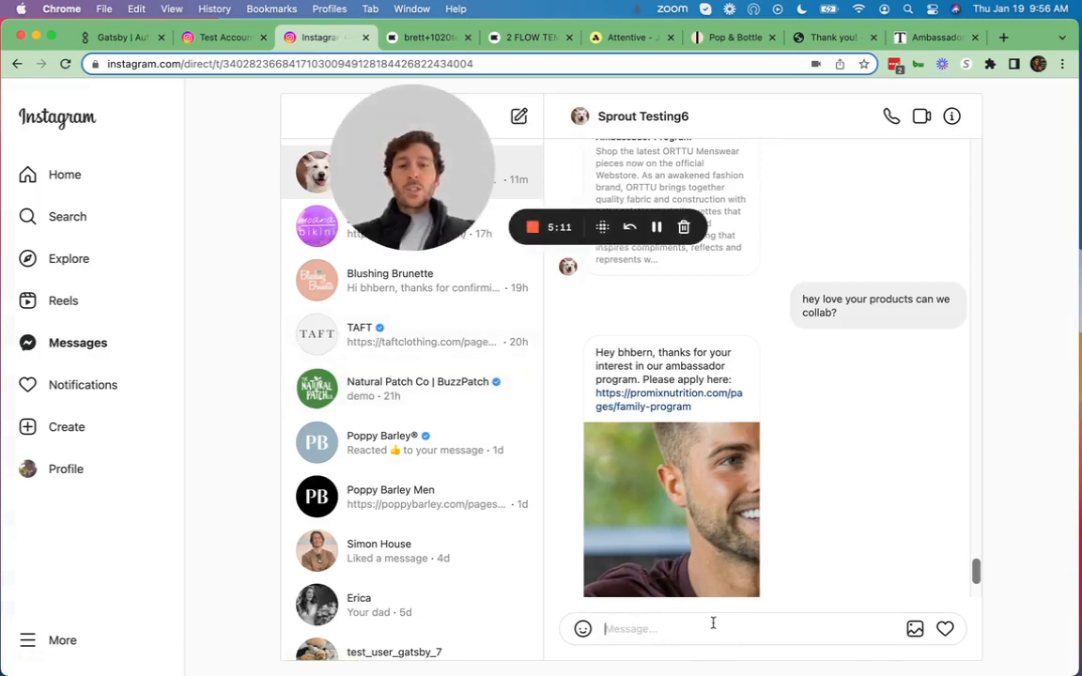
text(Hey)
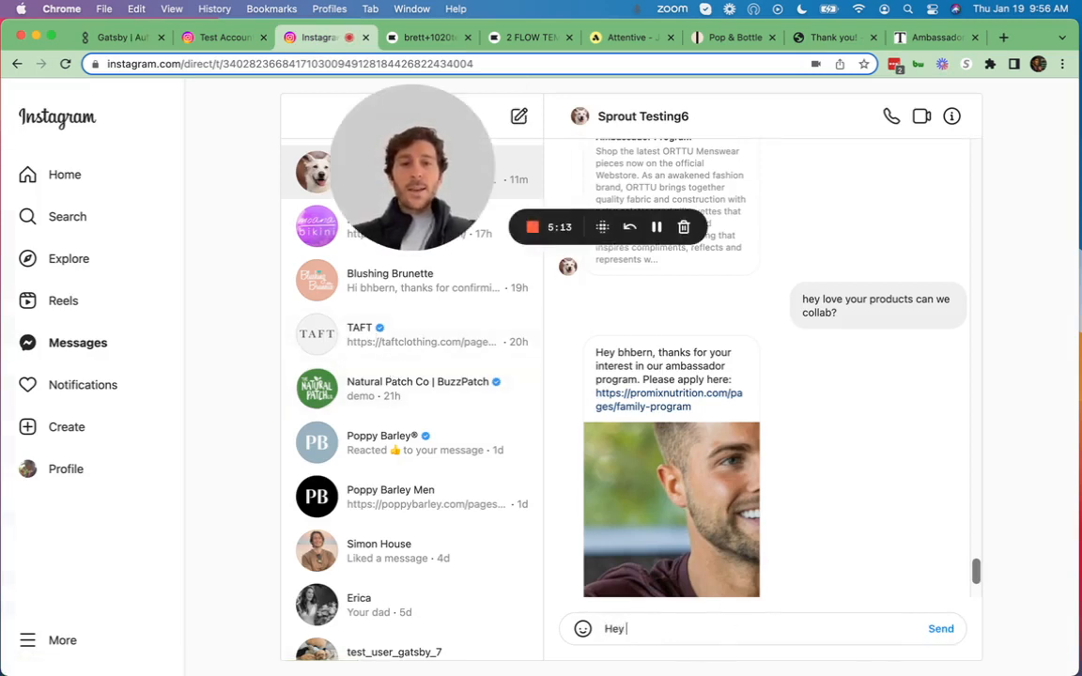
text(Go Green)
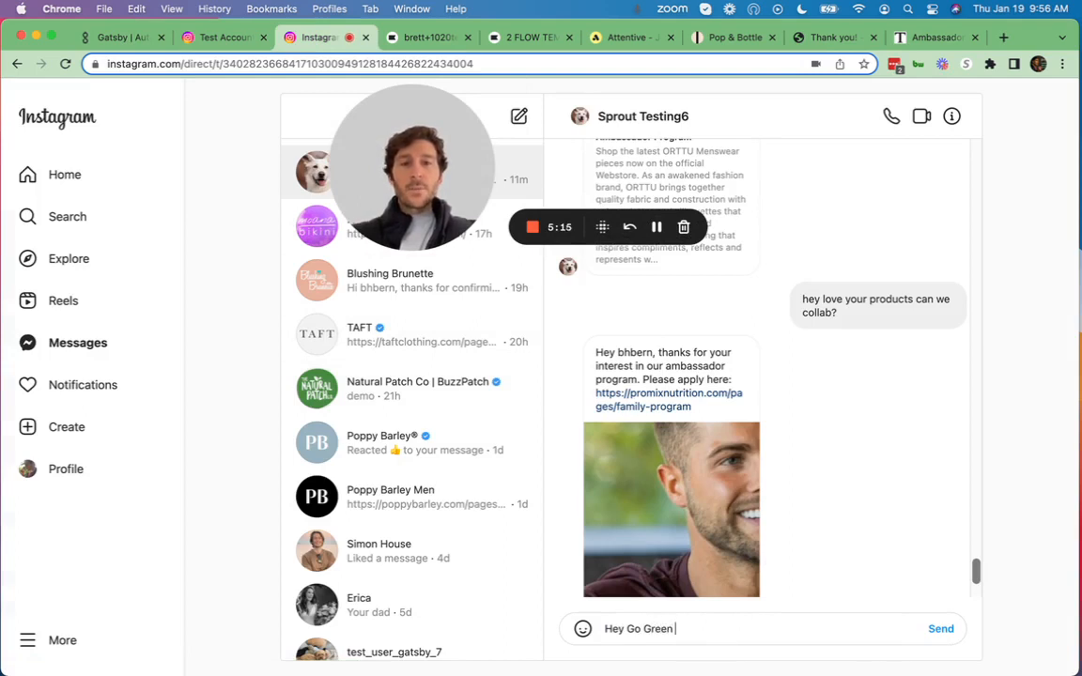
click(939, 628)
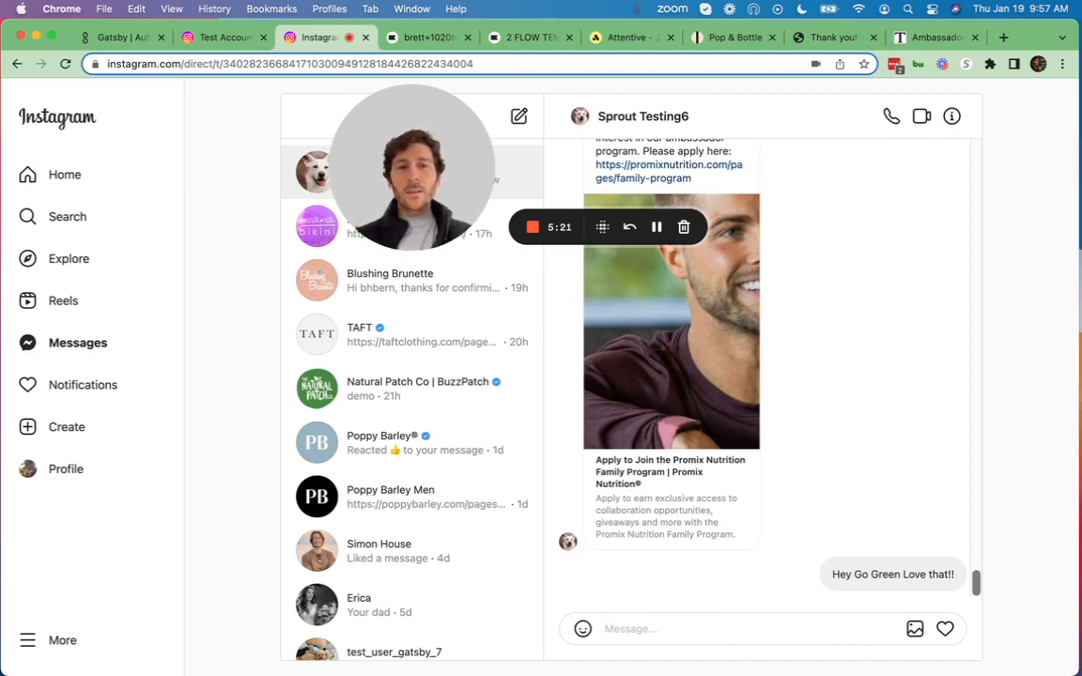
scroll(down, 3)
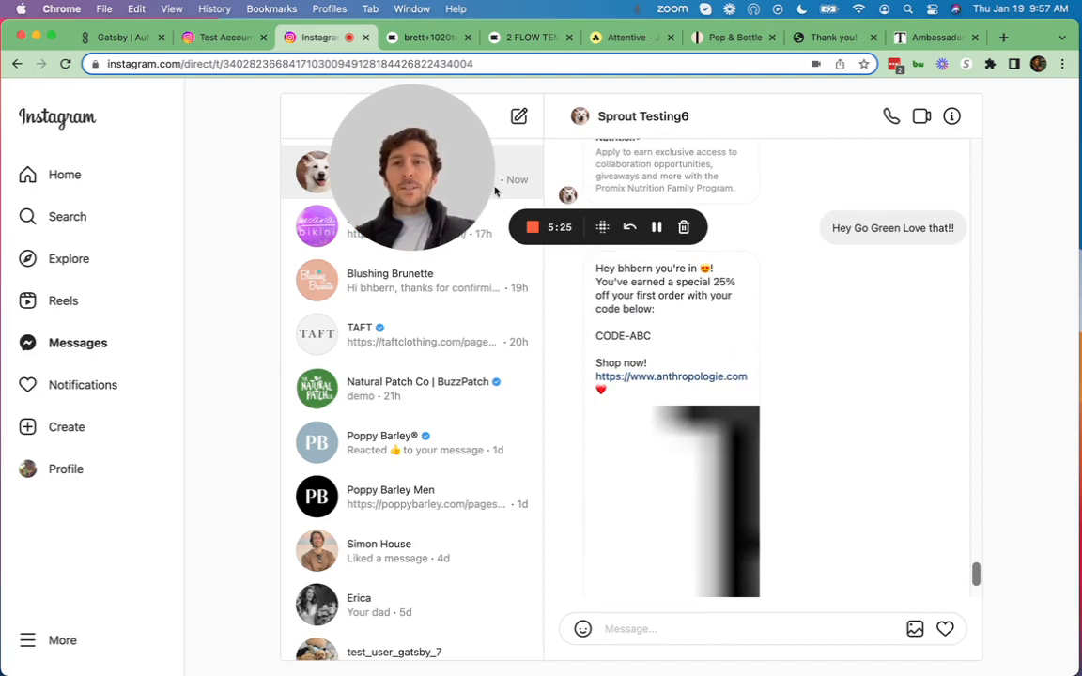
click(113, 37)
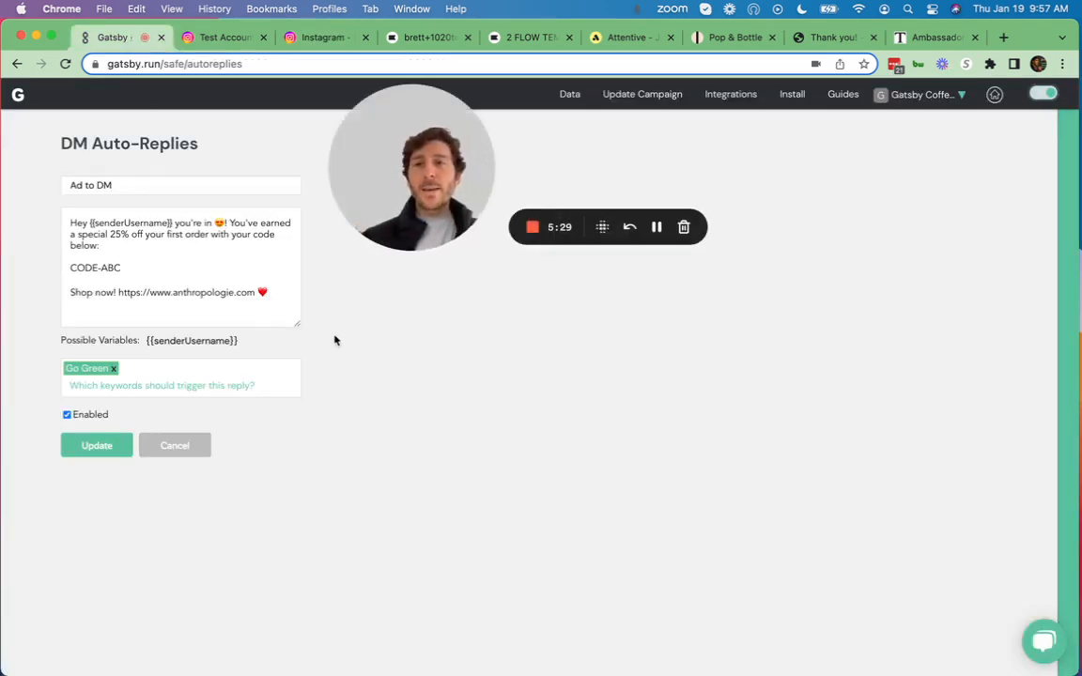
- Back out to the auto-replies list and edit Social Giveaway, triggered by 'I love jeans'
double_click(94, 267)
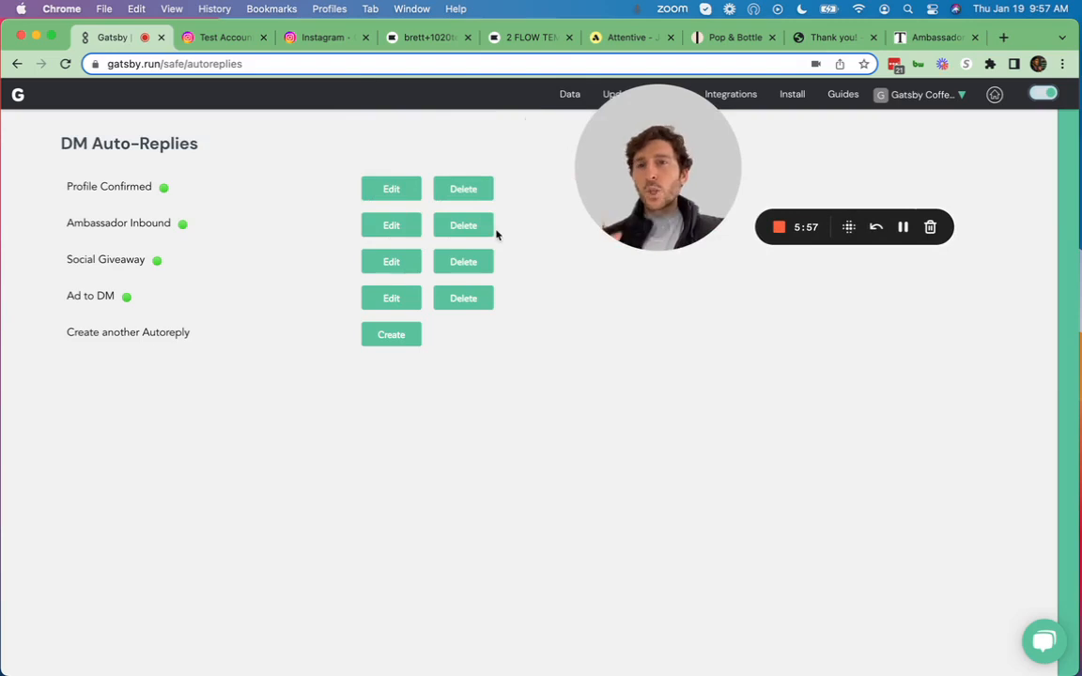
click(391, 261)
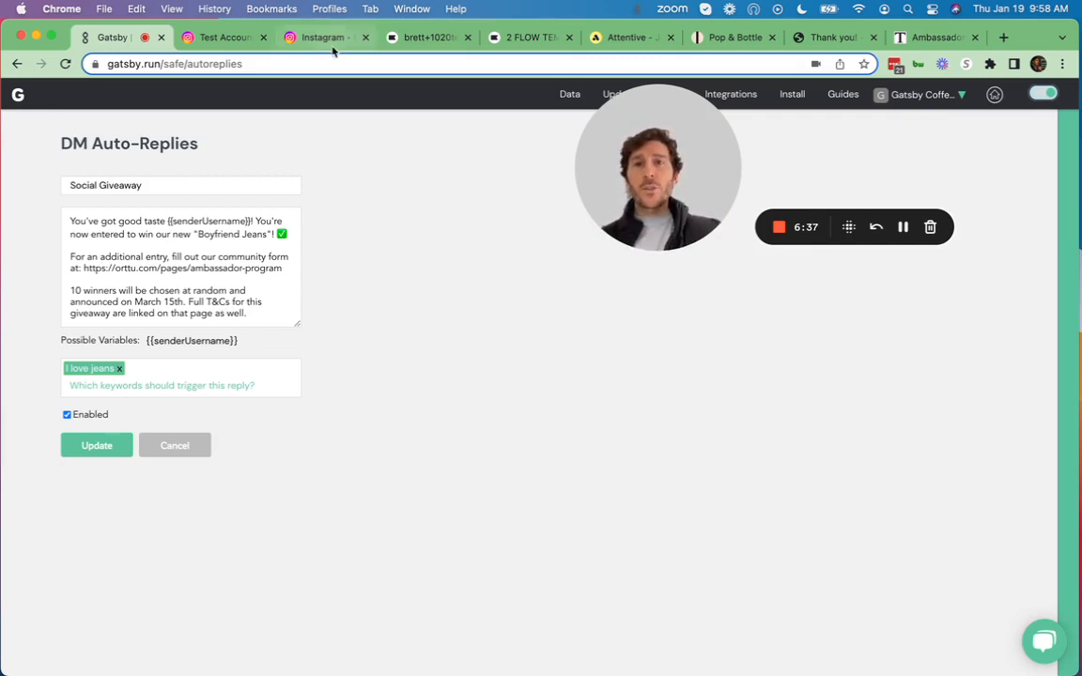
- Trigger the Boyfriend Jeans giveaway auto-reply with an I love jeans DM, then return to Gatsby
click(319, 38)
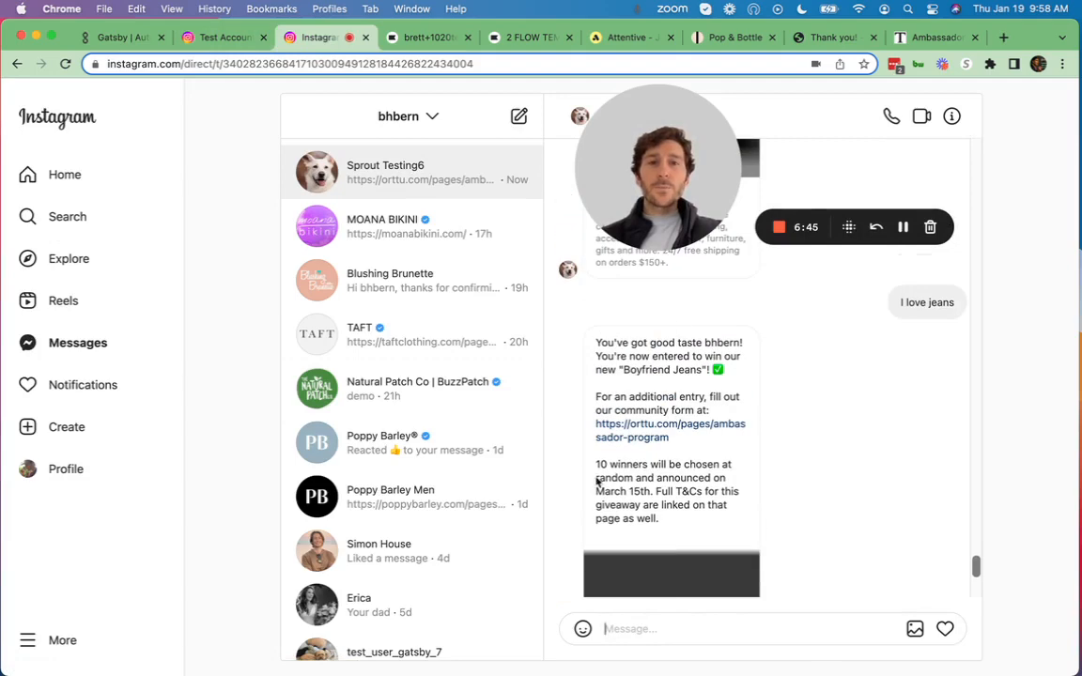
click(120, 38)
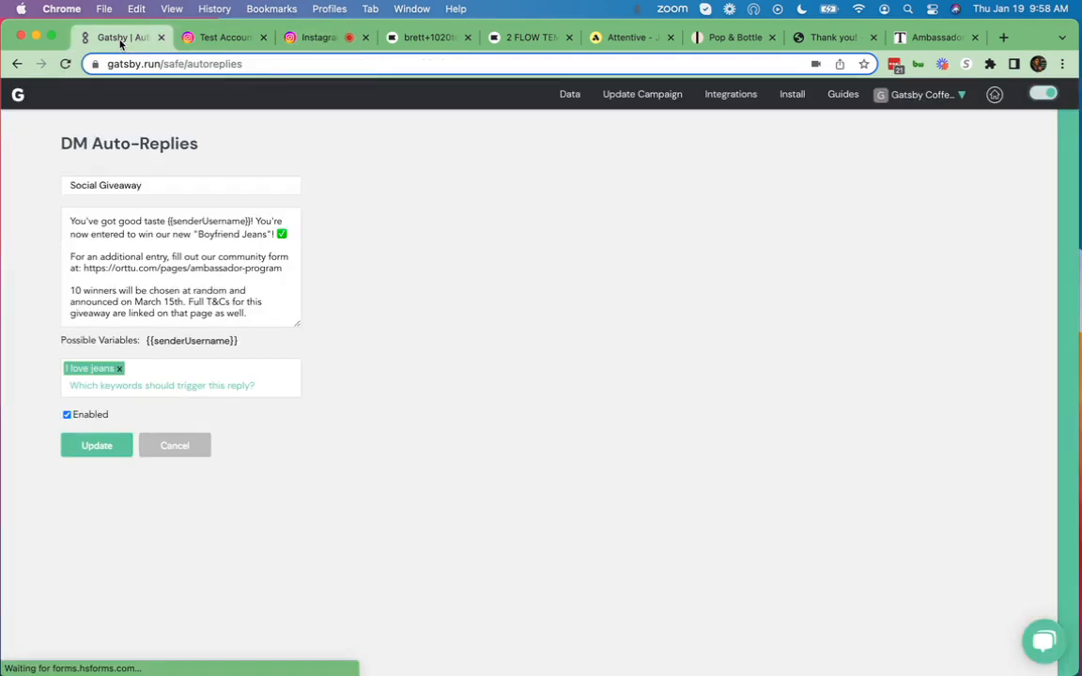
- Review the Ambassador Inbound auto-reply for collab DMs, then show the TAFT Ambassador Program page
click(569, 94)
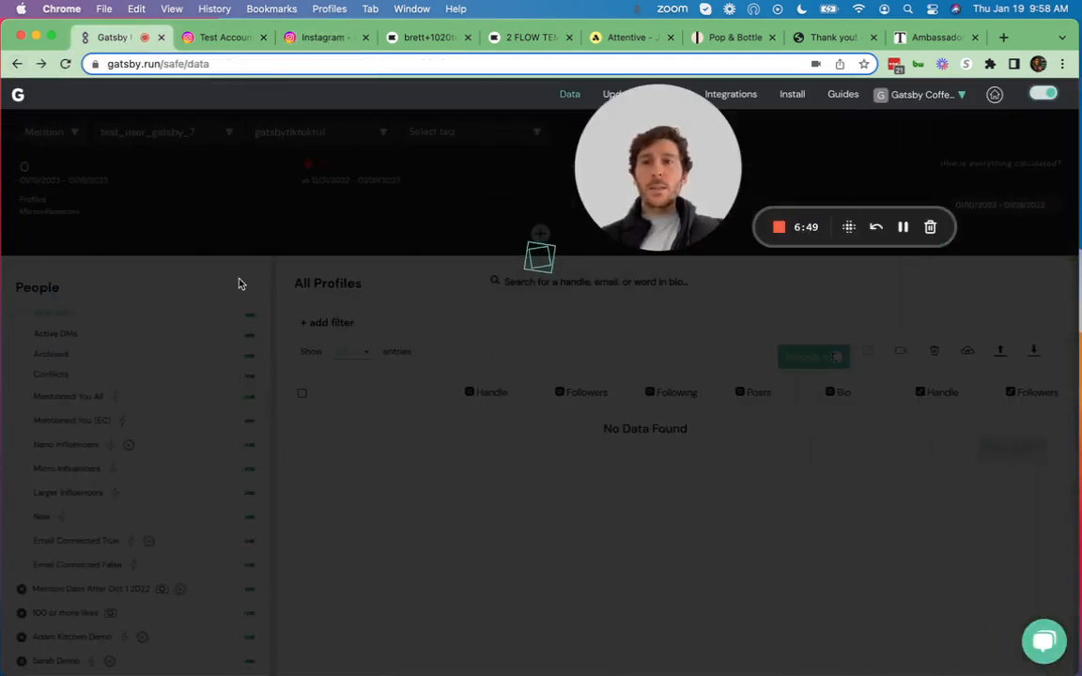
click(996, 94)
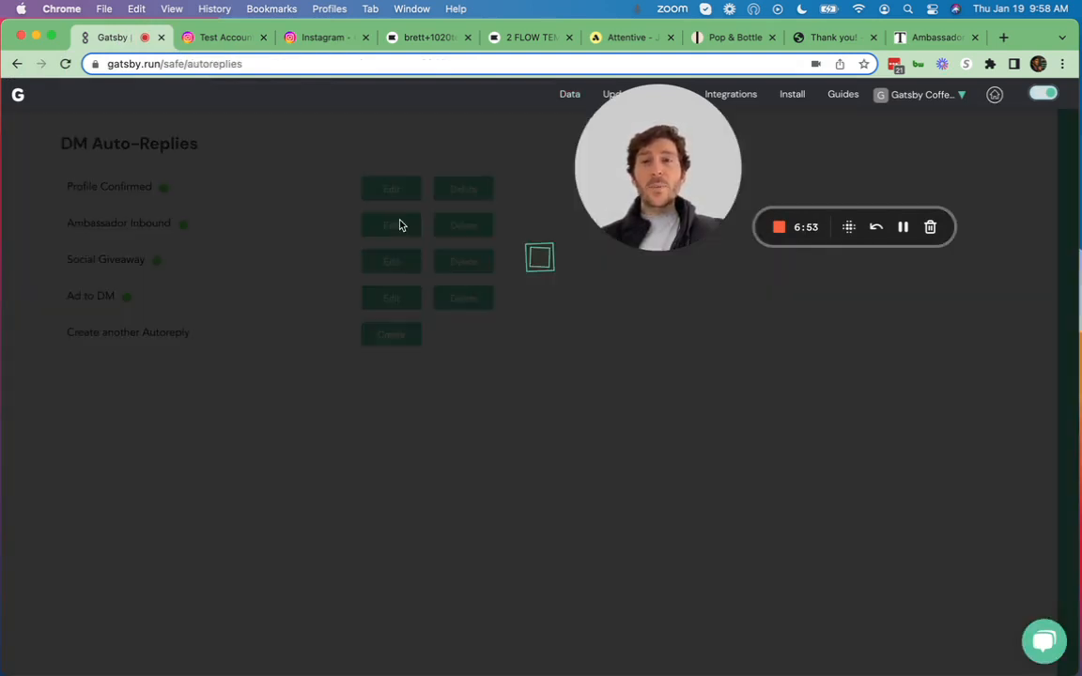
click(391, 226)
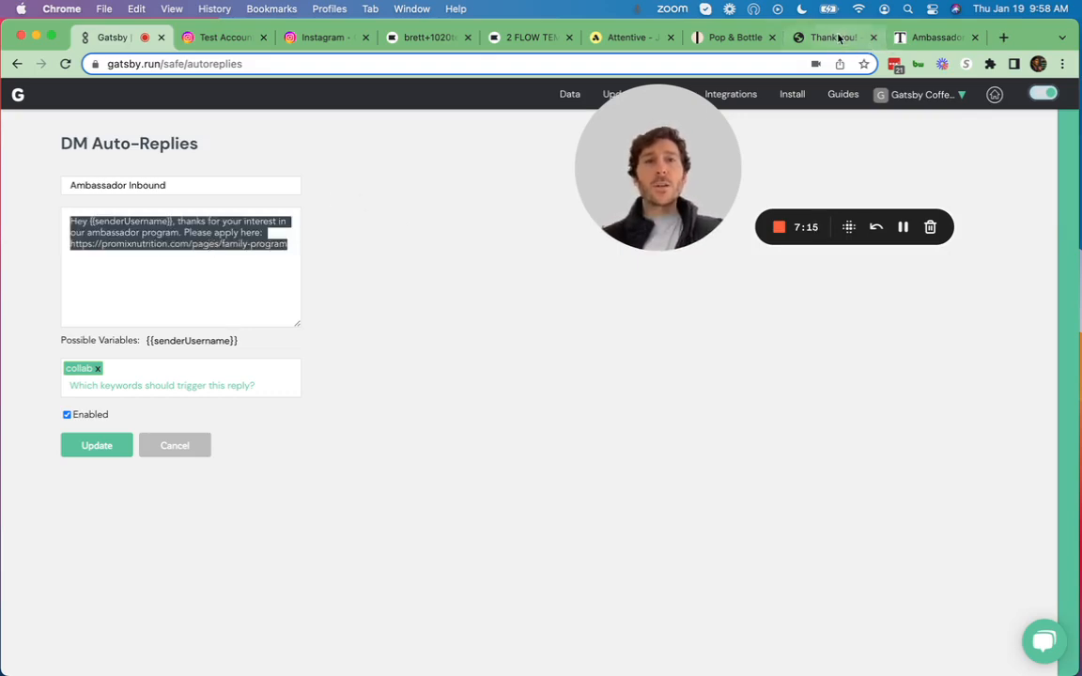
click(930, 38)
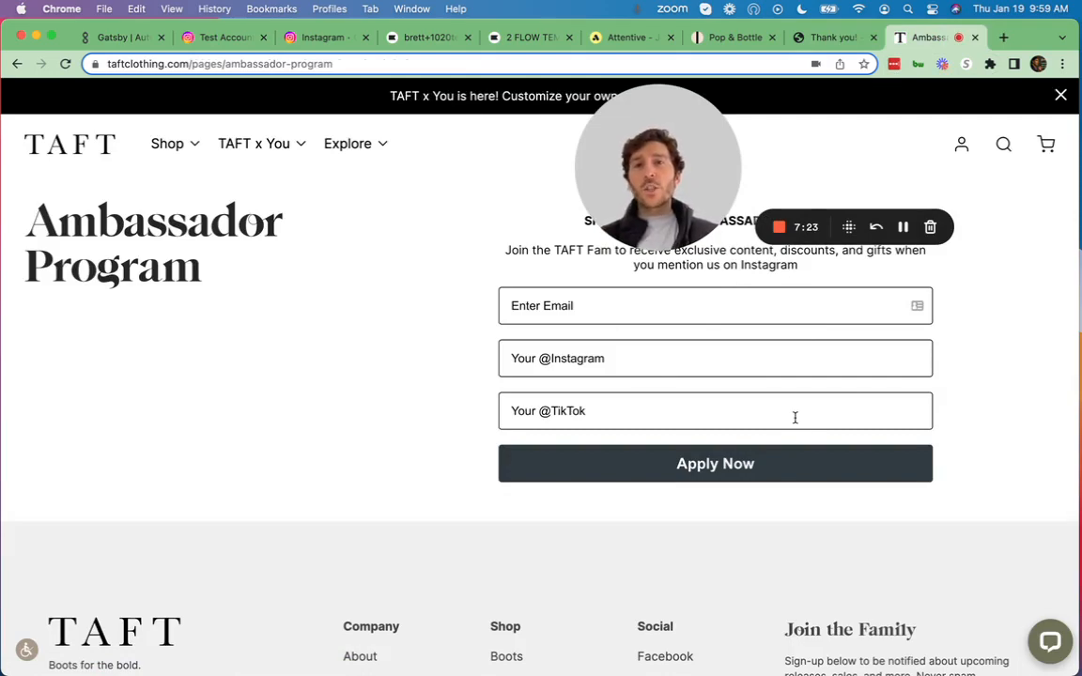
- Show the test account's Klaviyo profile with its Mentioned You events
click(428, 38)
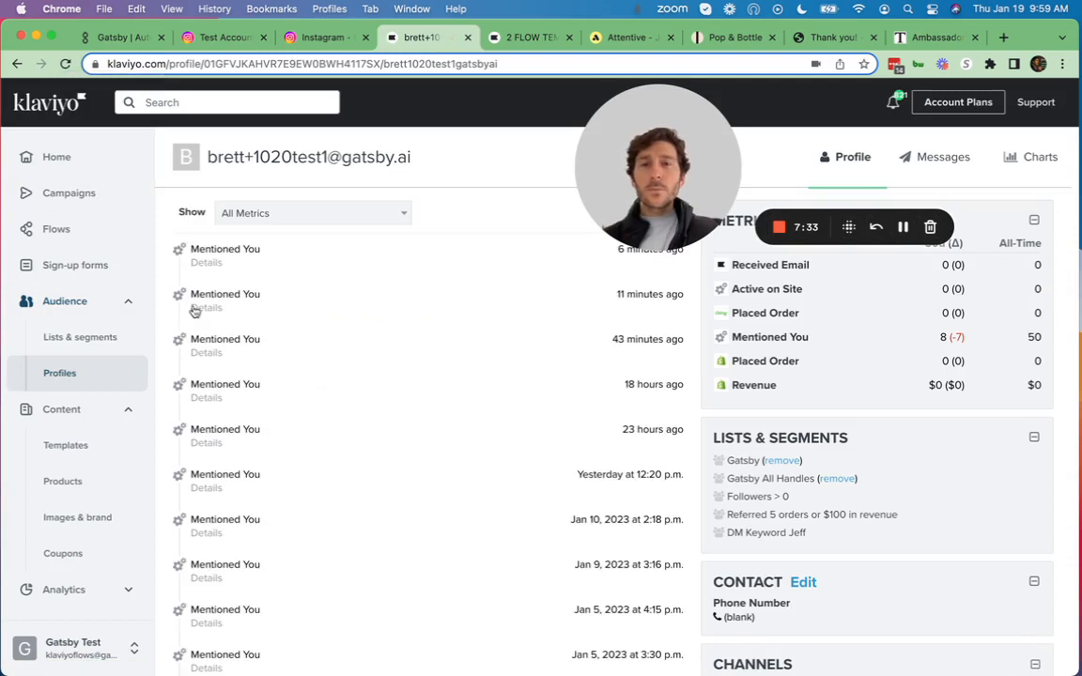
- Expand the latest Mentioned You event's caption, date and media URL, then reach the Instagram follower custom properties
click(207, 263)
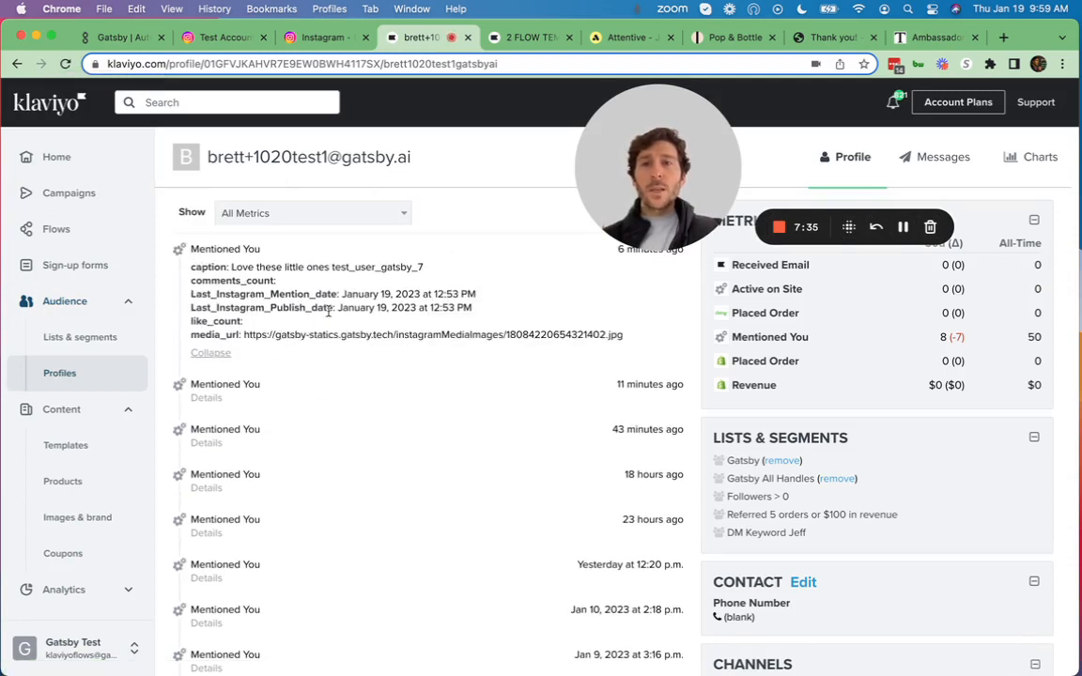
mouse_move(348, 308)
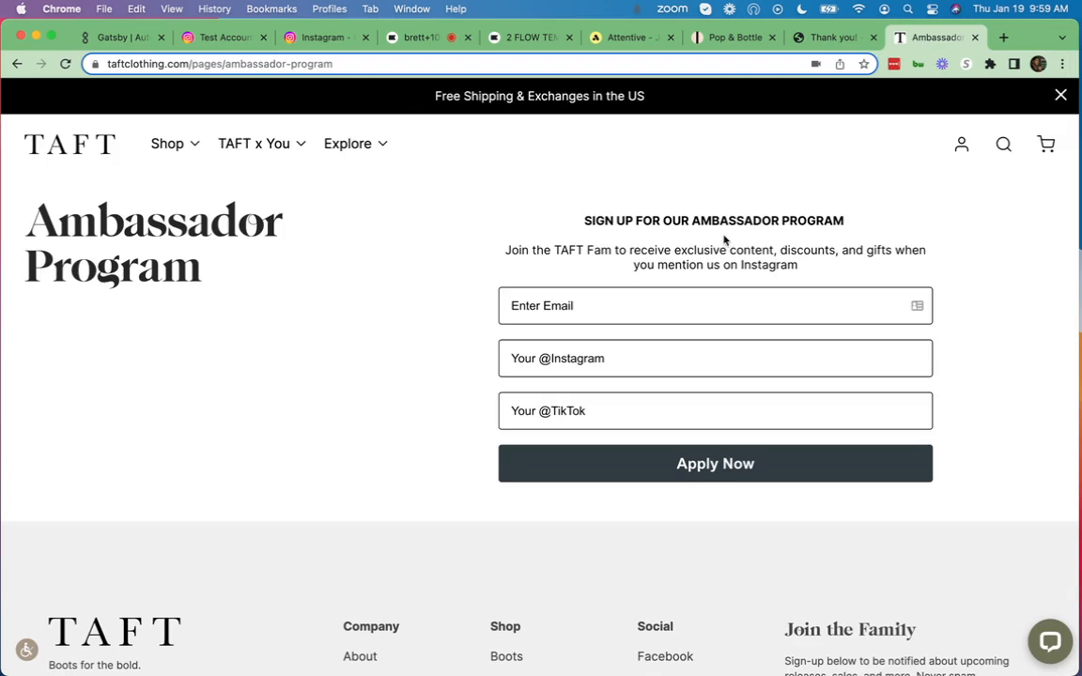
click(422, 37)
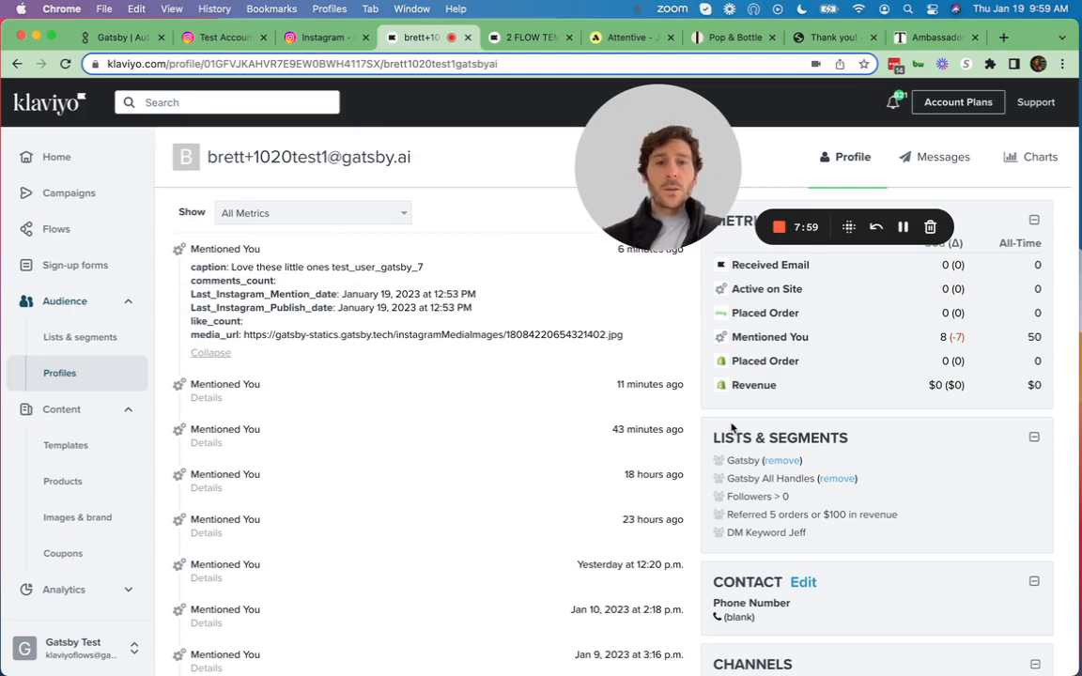
scroll(down, 3)
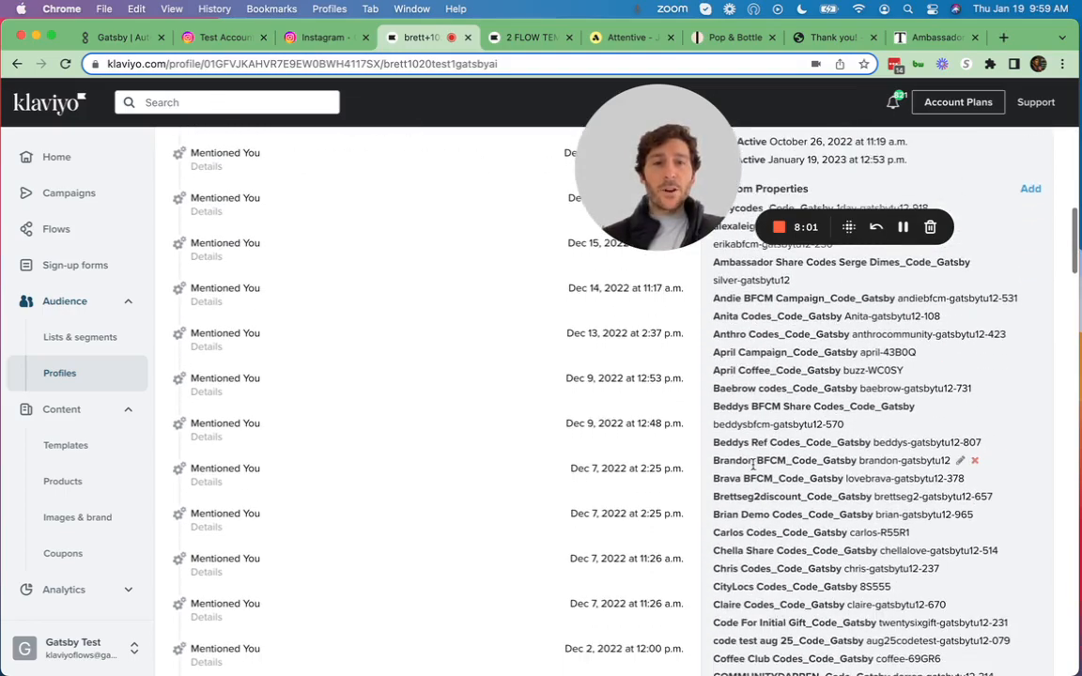
scroll(down, 3)
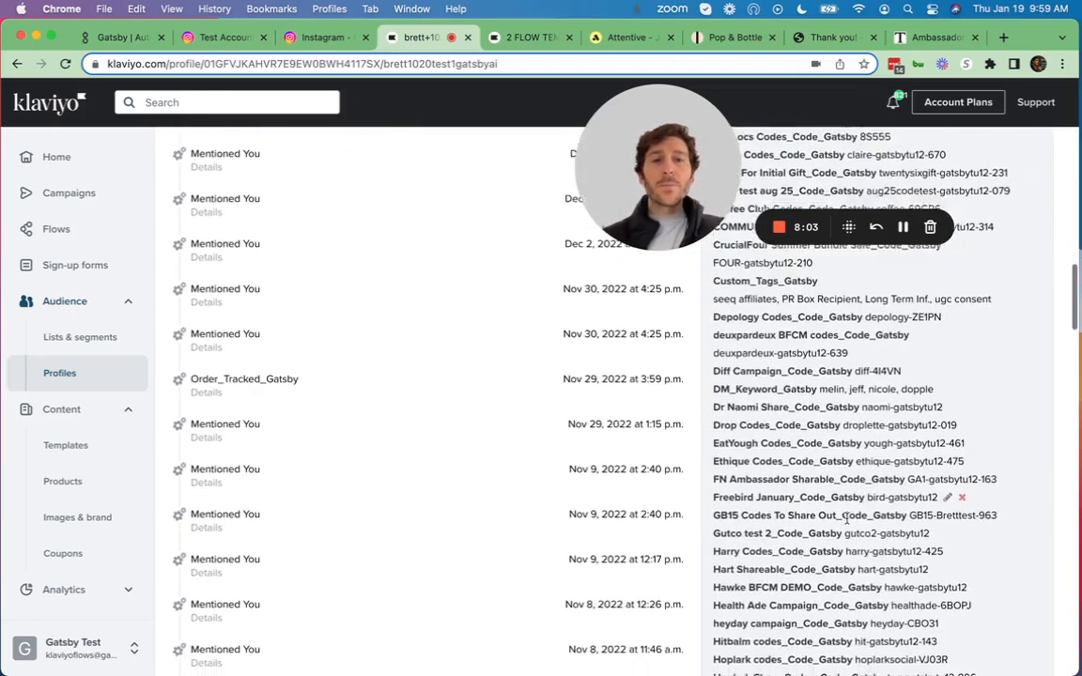
scroll(down, 3)
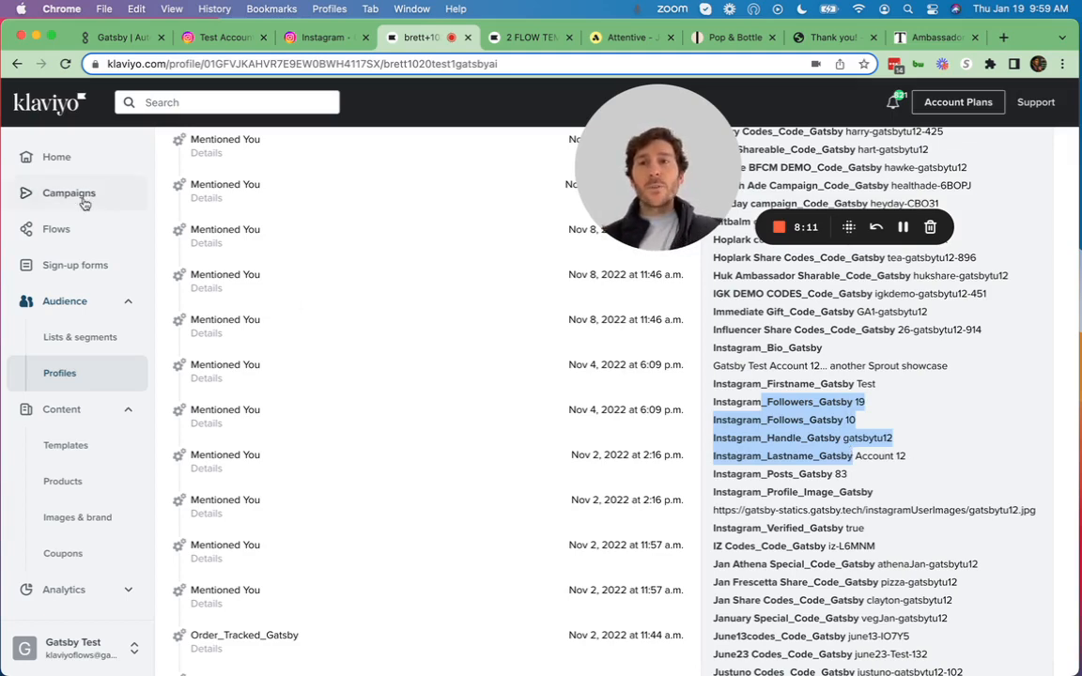
- Review the Mentioned You flow's follower-count split and $15 Instagram Reward email, then show the Pop & Bottle site
click(527, 38)
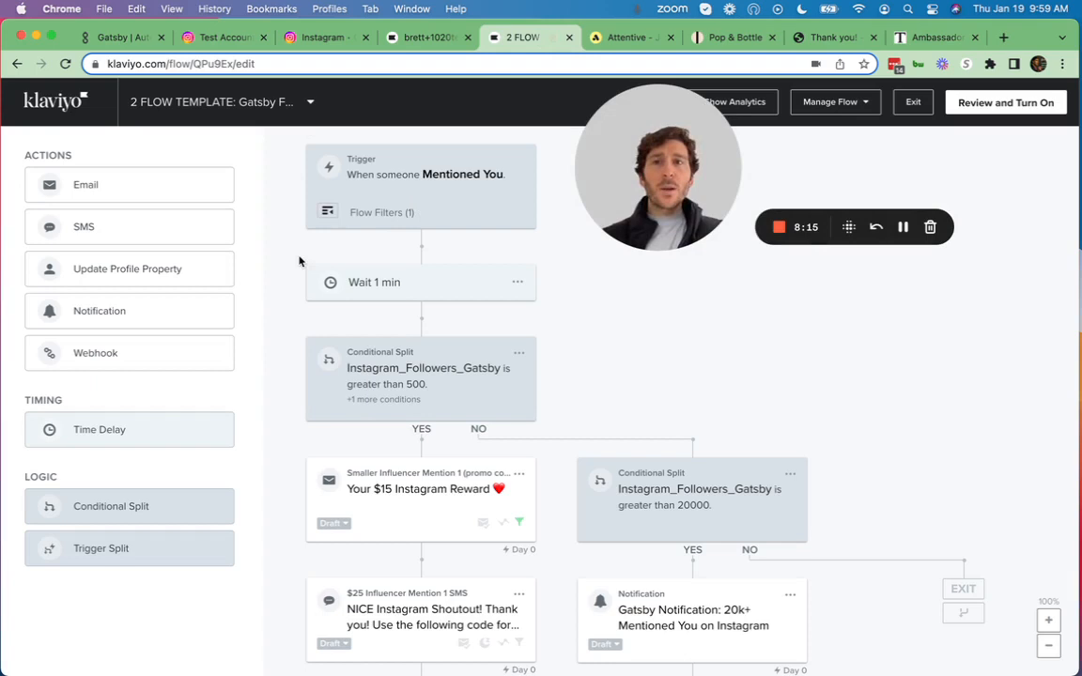
mouse_move(466, 301)
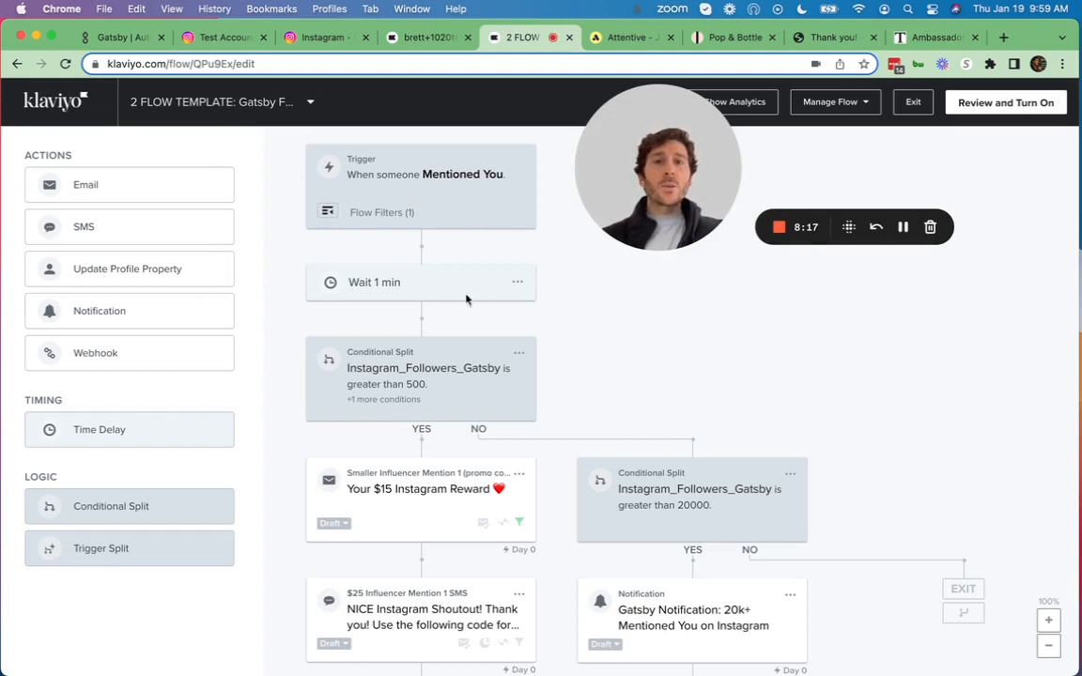
click(421, 375)
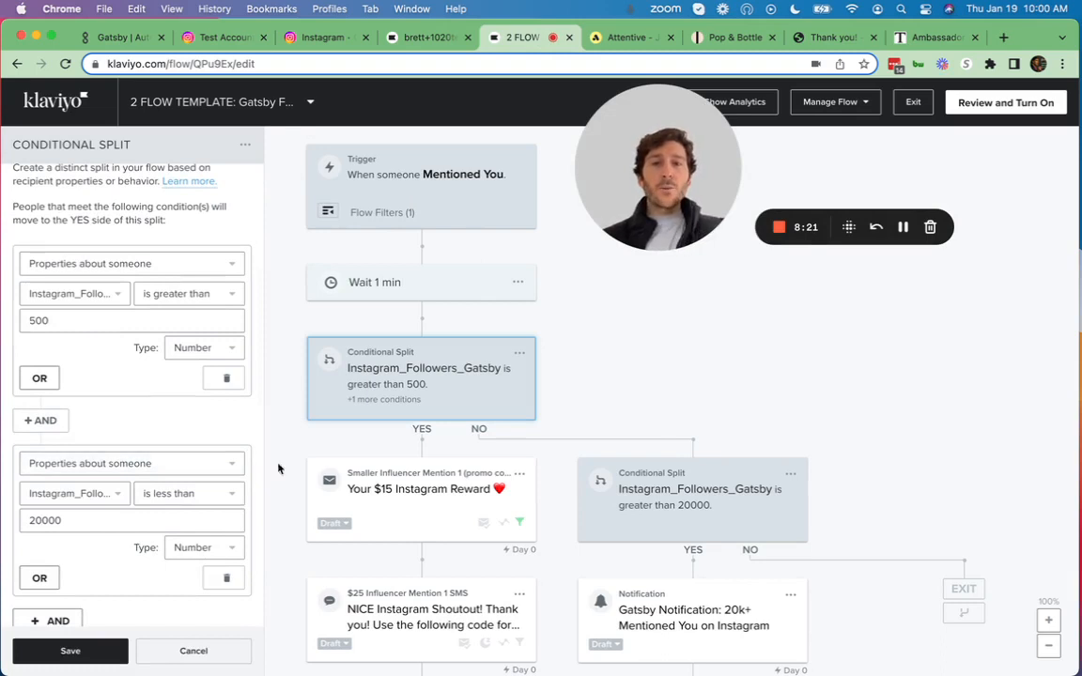
click(420, 489)
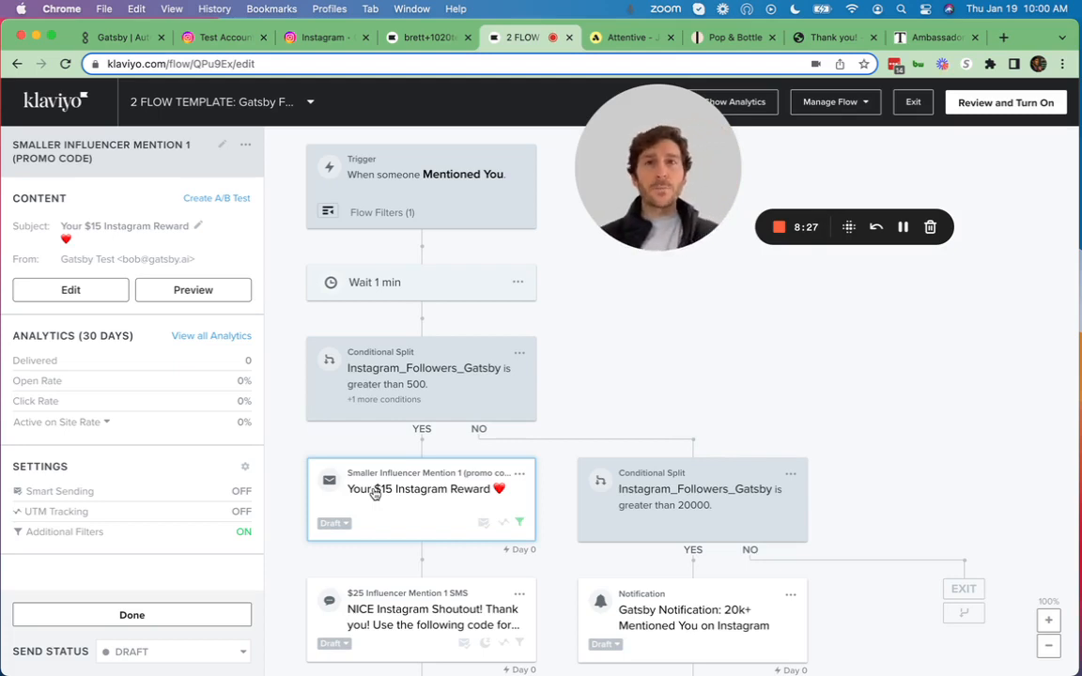
click(630, 37)
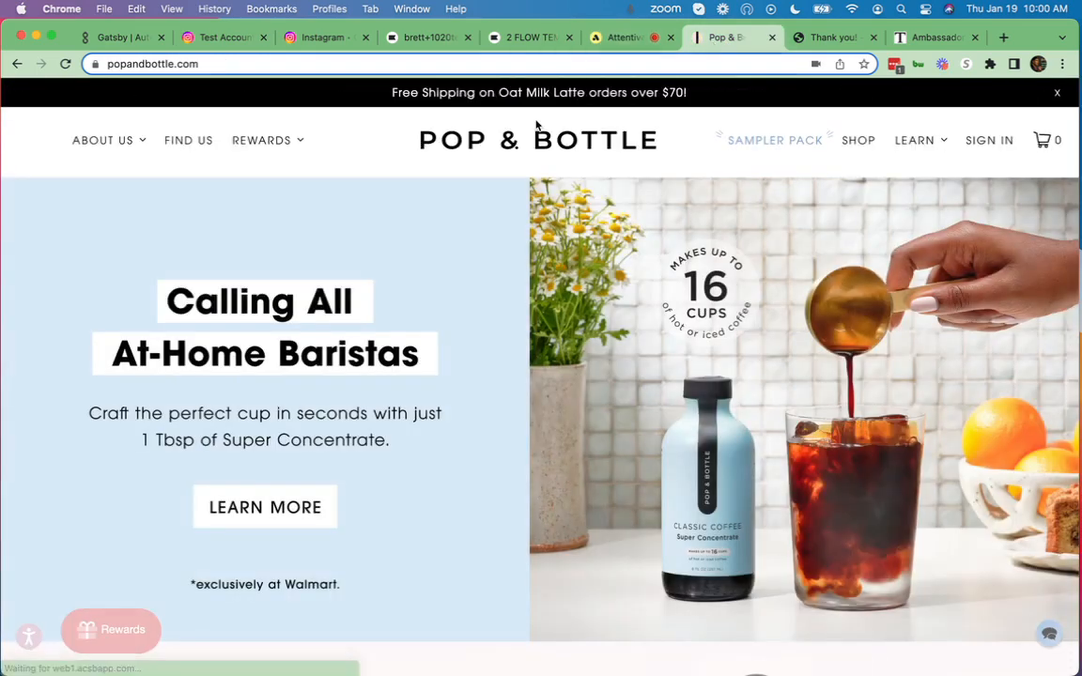
- Show Pop & Bottle's Earn Points options for Instagram and TikTok handles and mentions, then return to Gatsby
click(109, 630)
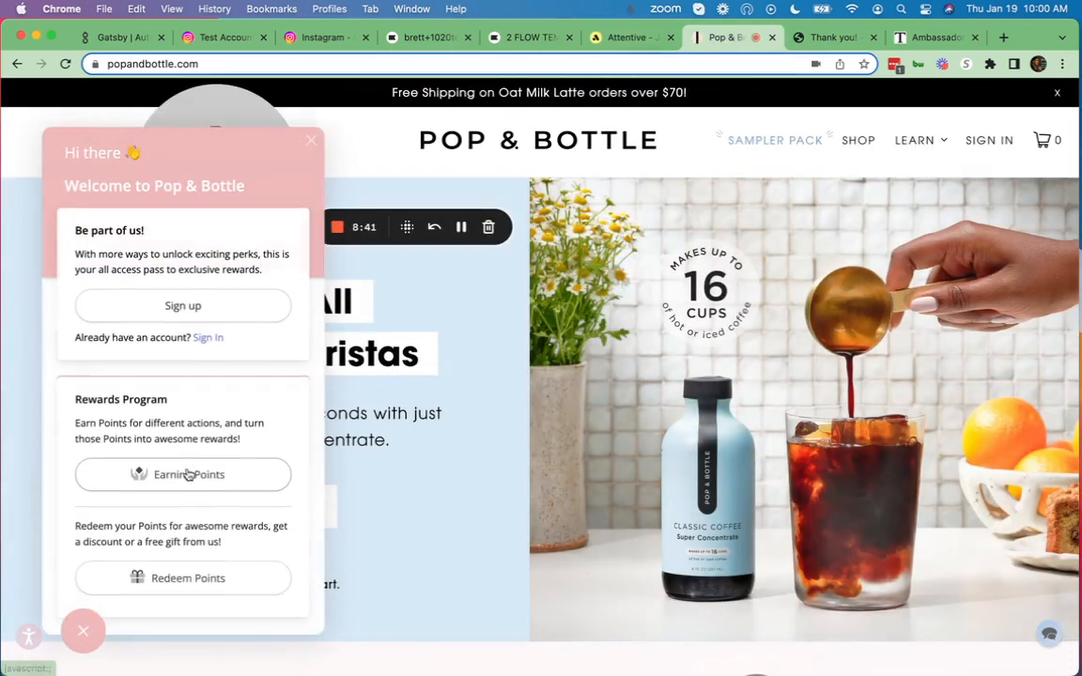
click(184, 474)
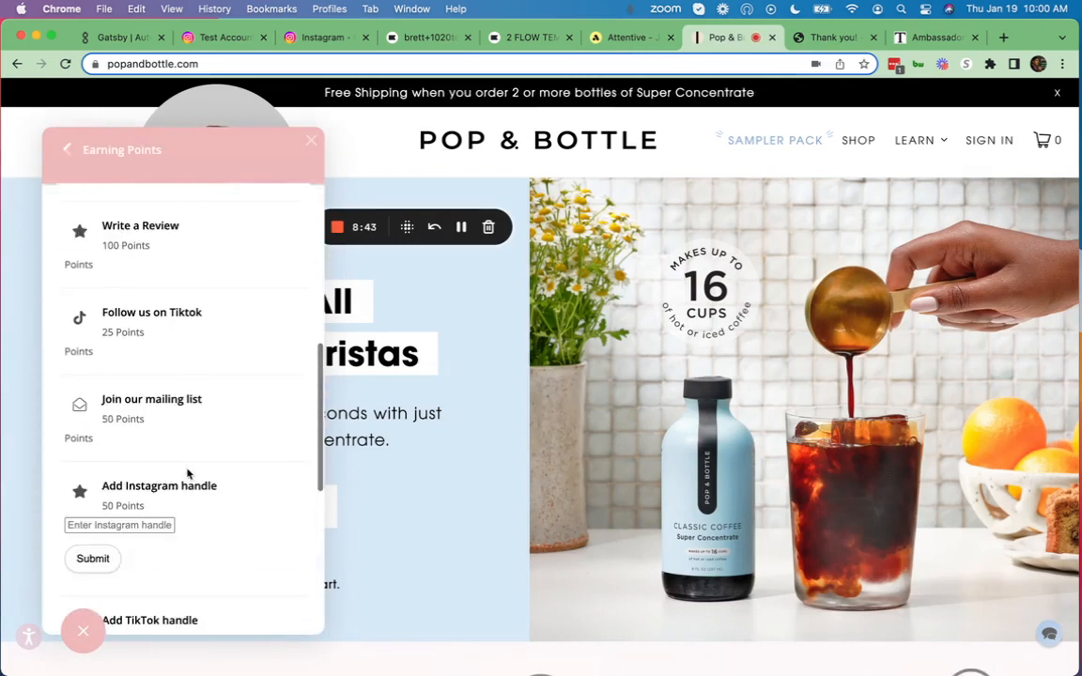
scroll(down, 3)
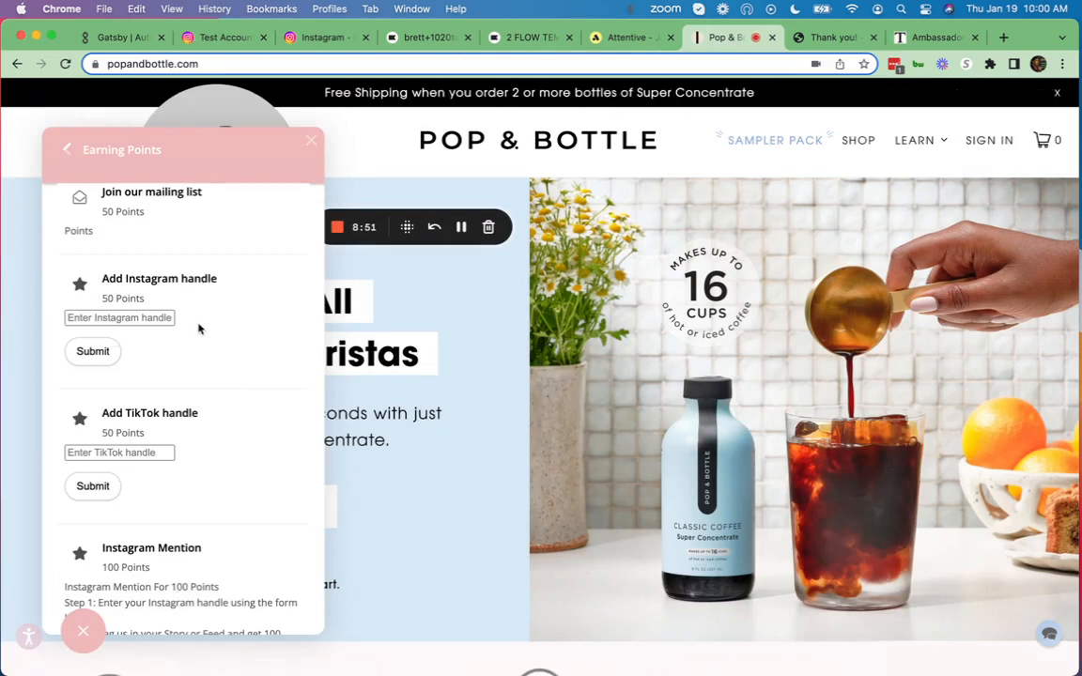
scroll(down, 3)
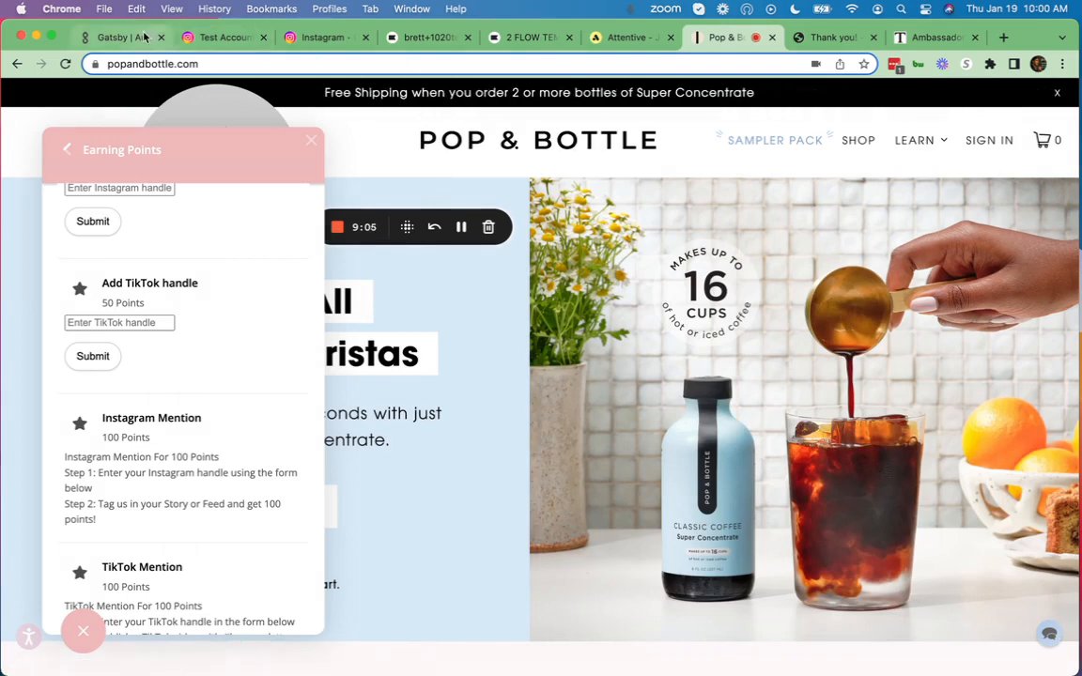
click(113, 37)
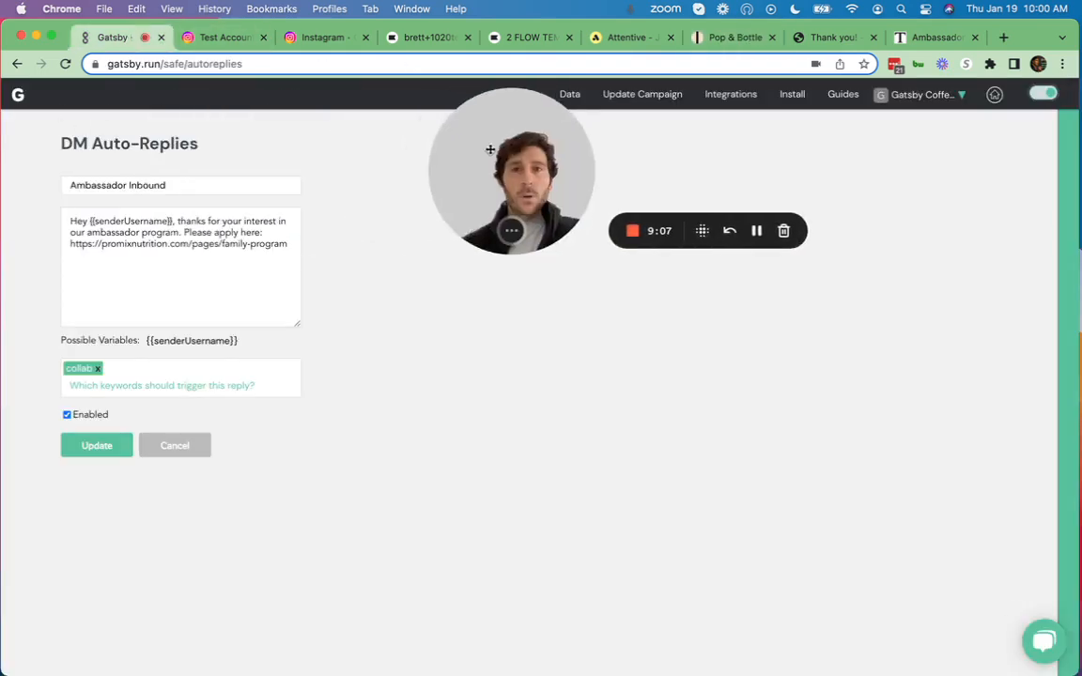